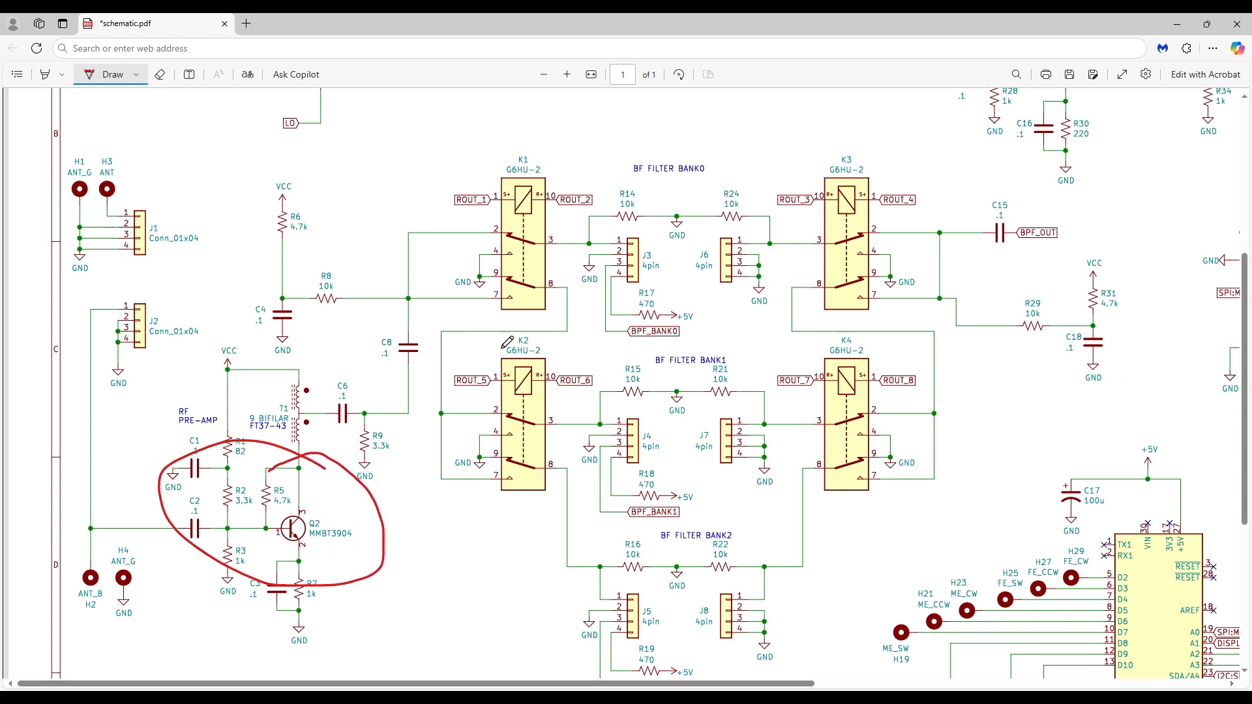
Step: Mark the antenna input path and circle the BF filter banks in red ink
drag(567, 148, 998, 343)
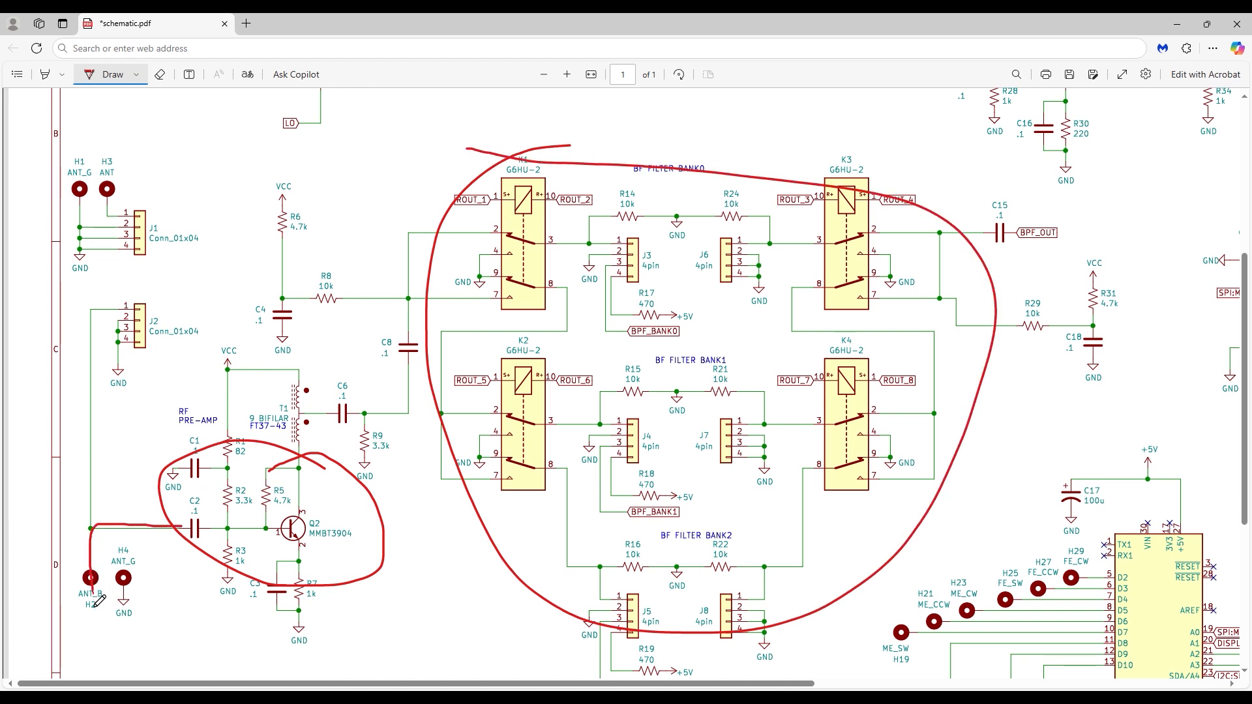
drag(84, 594, 96, 662)
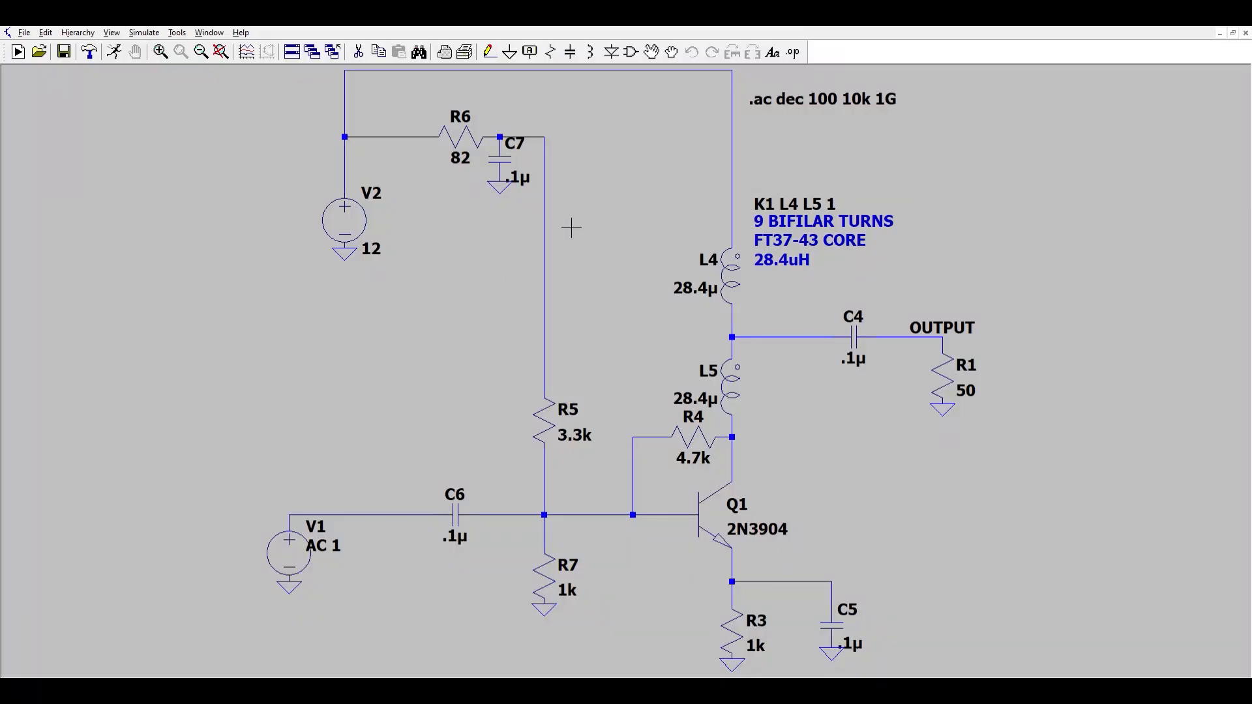
mouse_move(142, 123)
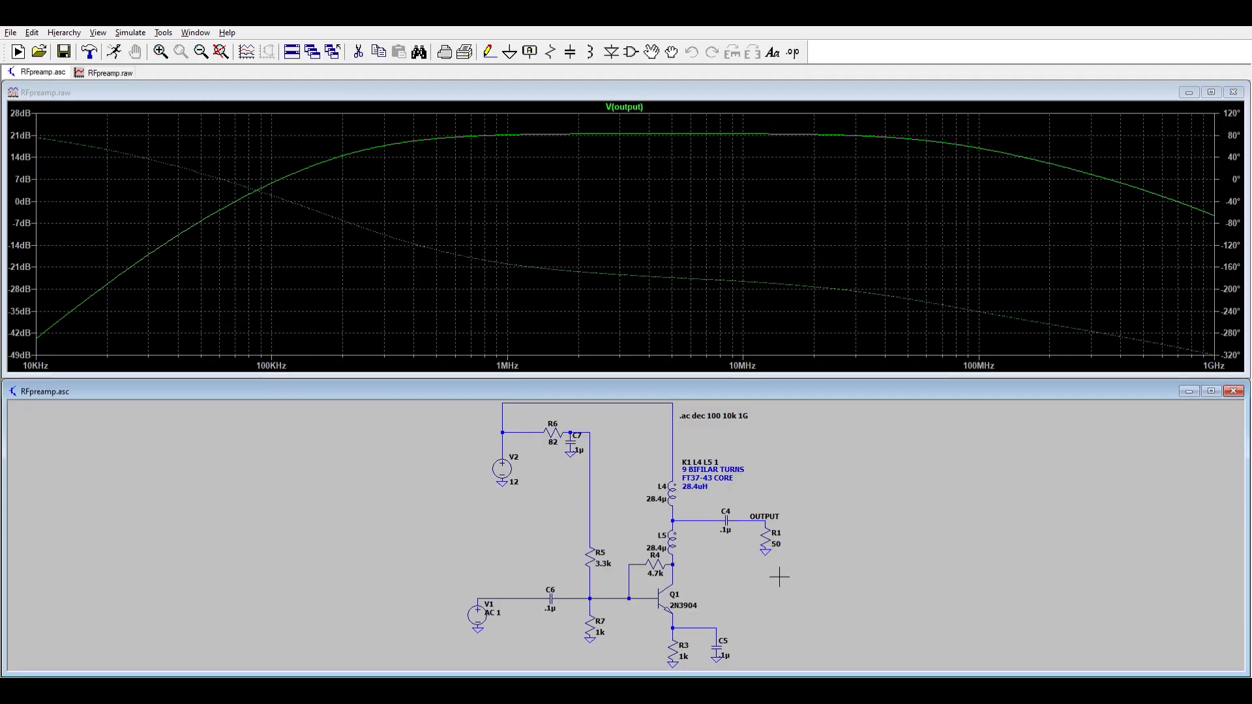
mouse_move(453, 384)
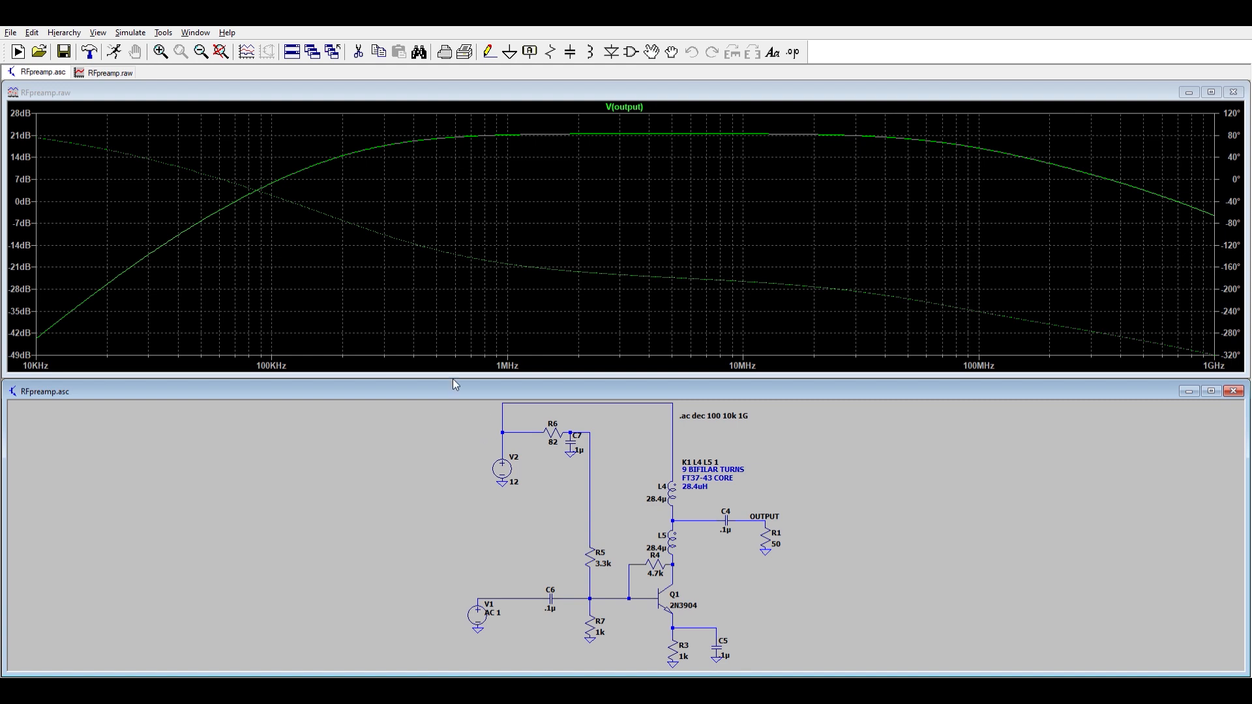
mouse_move(555, 119)
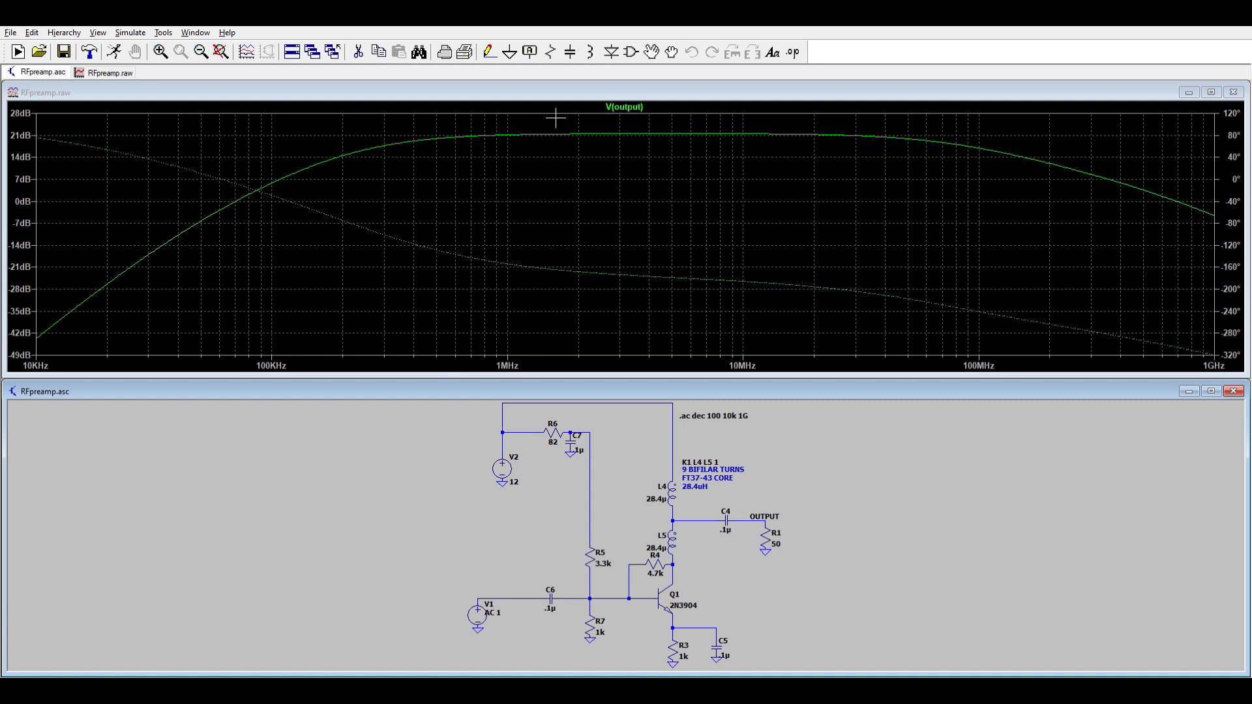
mouse_move(1015, 135)
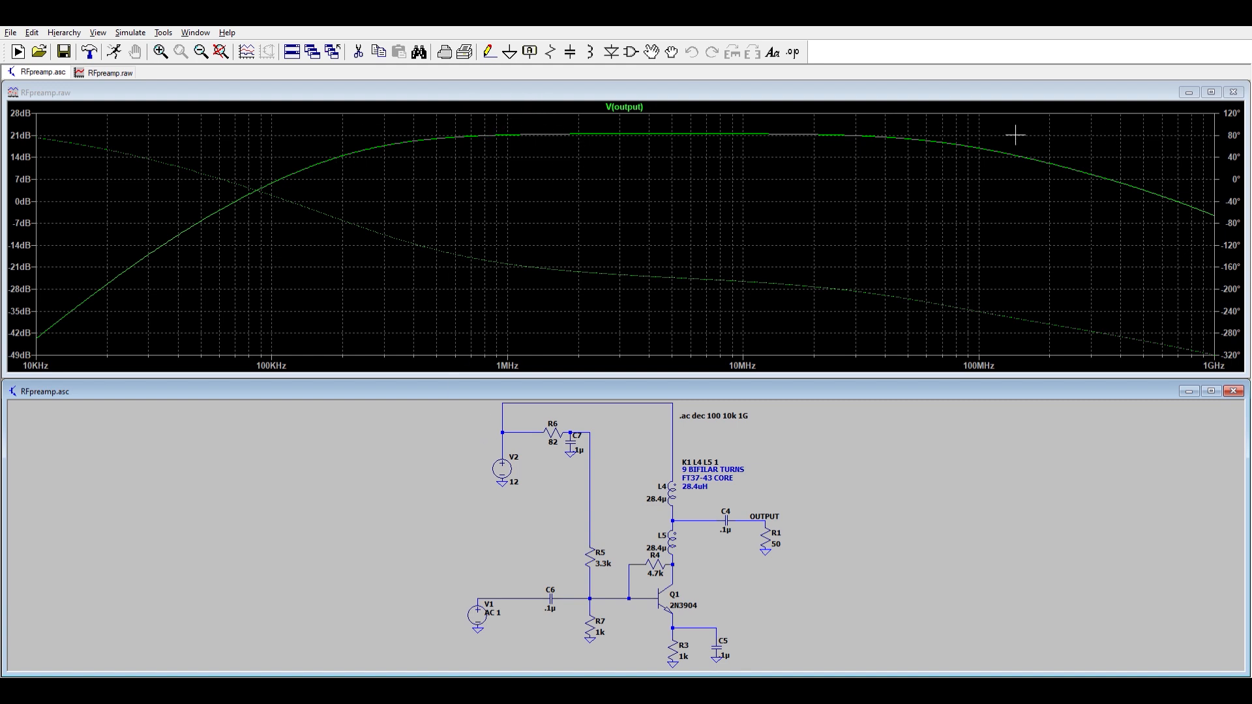
mouse_move(446, 257)
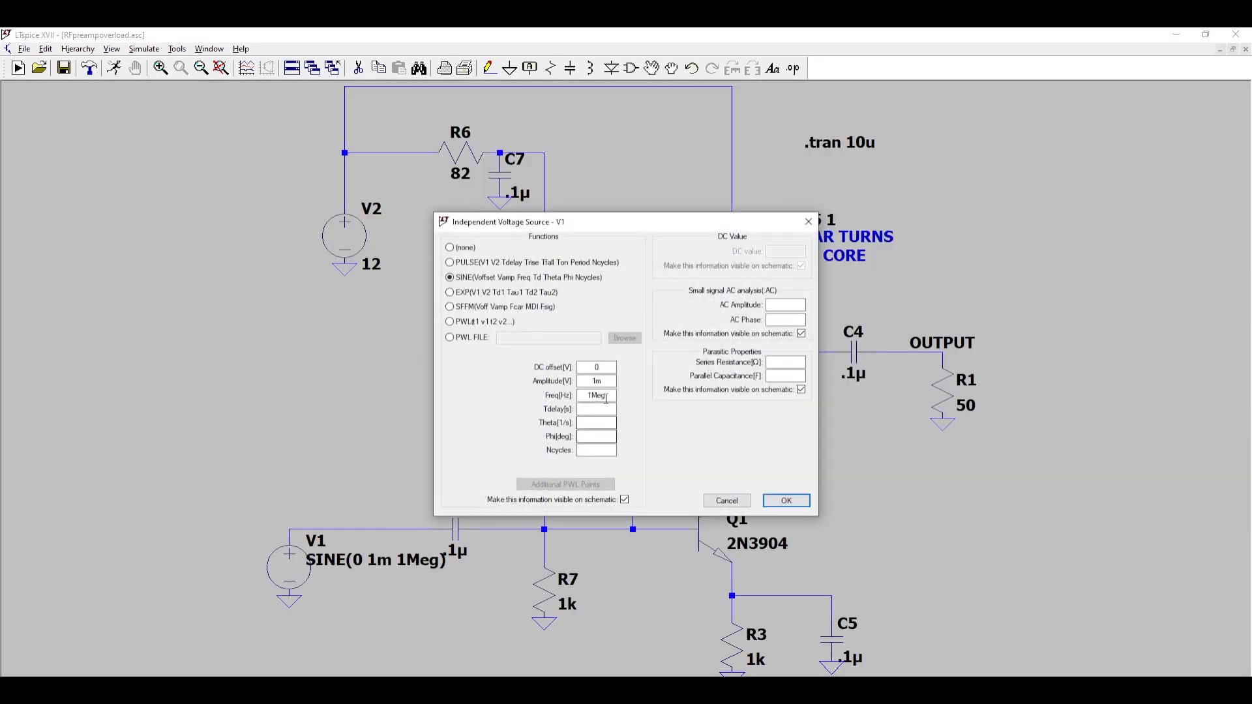
Step: Step the V1 sine amplitude from 10 mV to 50 mV to 100 mV
text(10m)
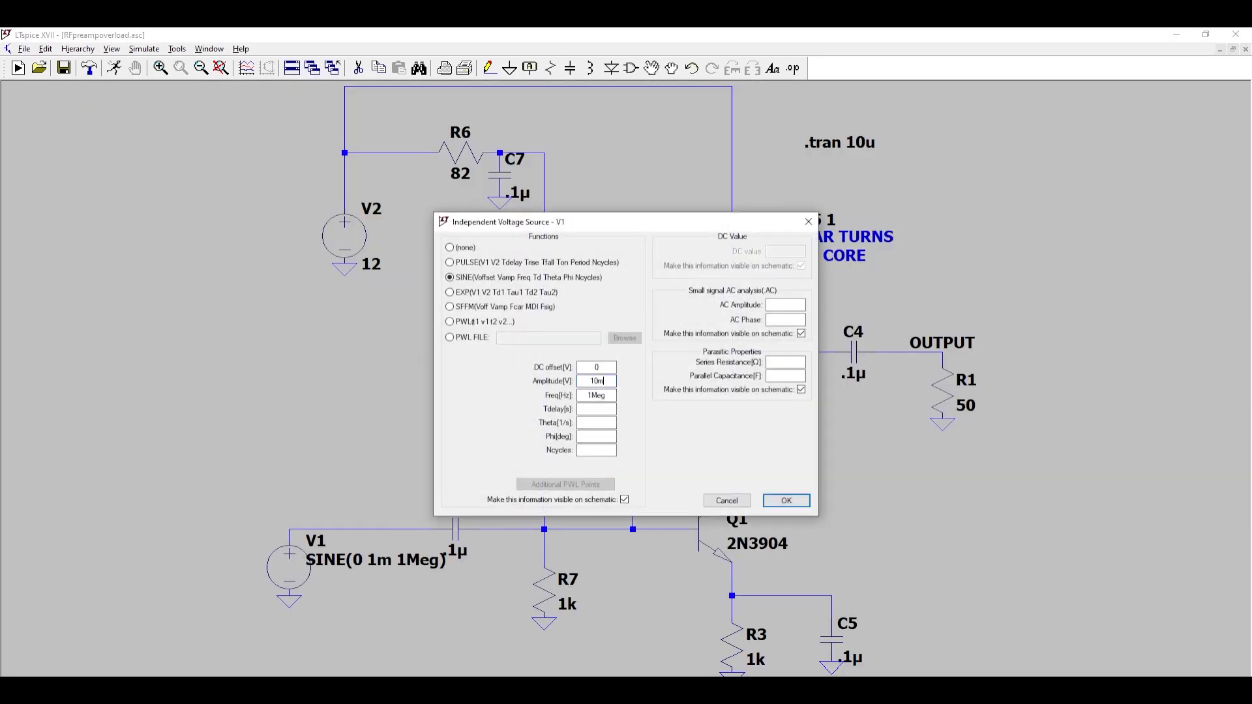
click(786, 500)
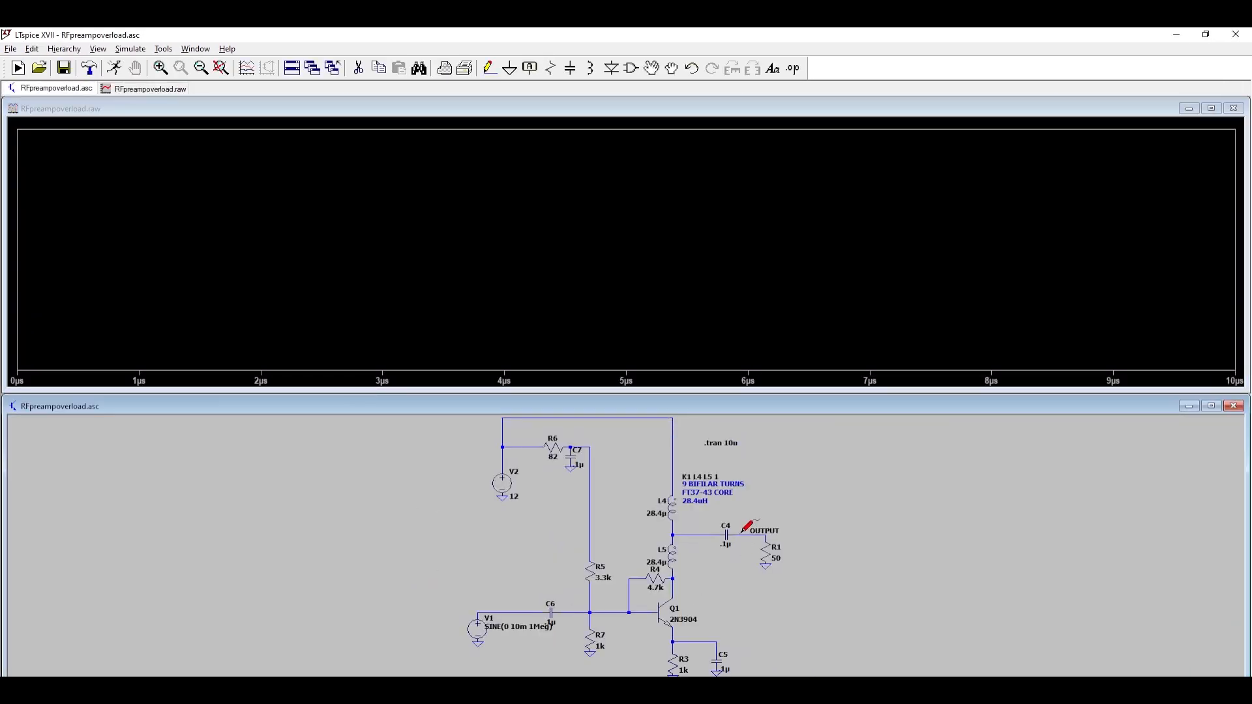
double_click(474, 627)
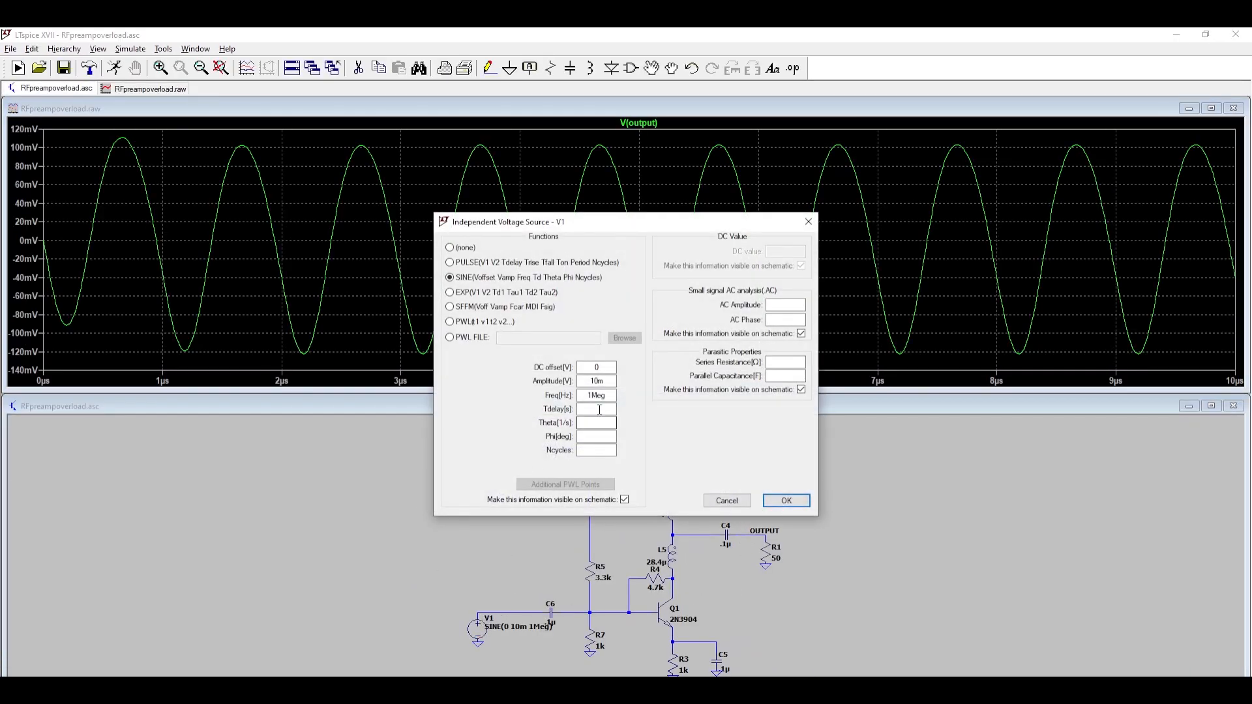
text(50)
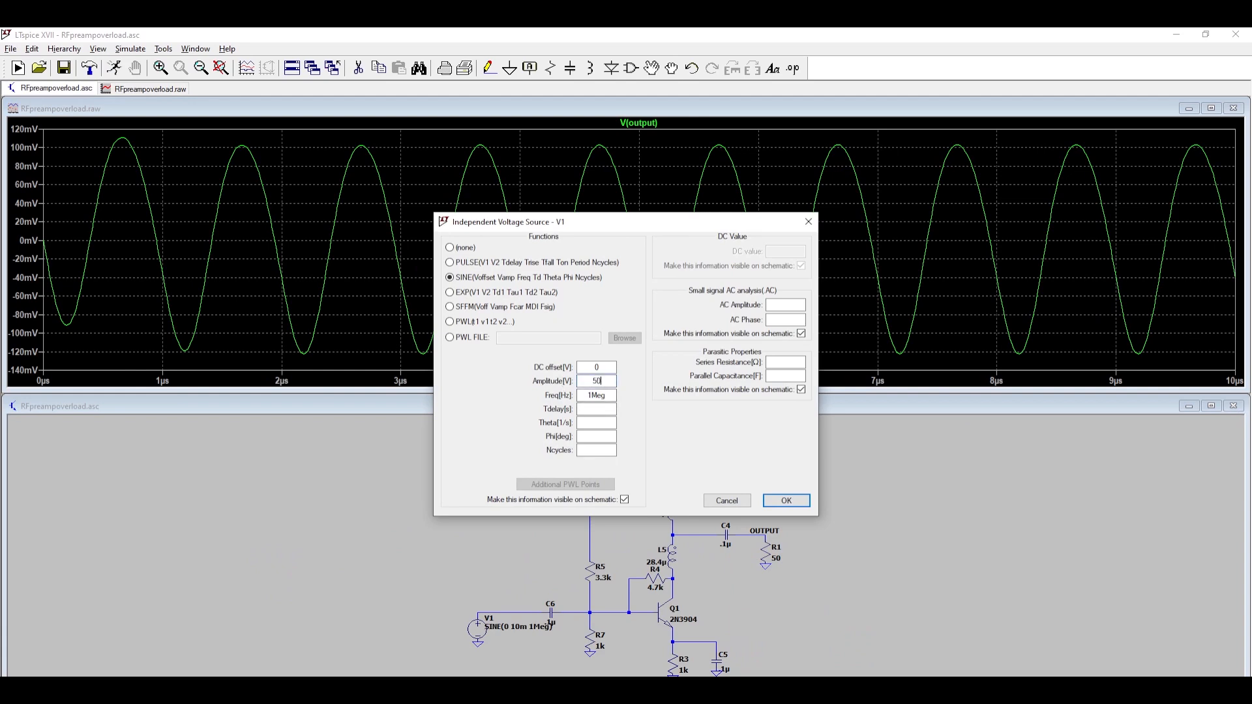
click(786, 500)
text(100)
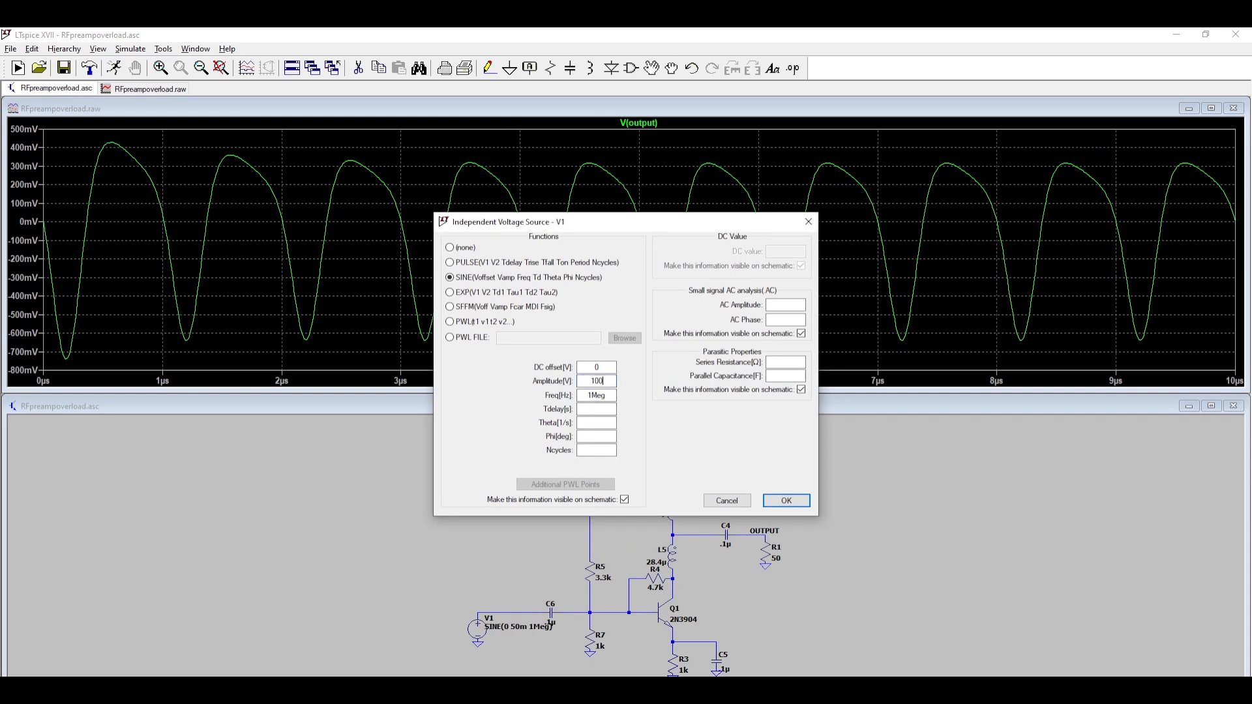
click(786, 500)
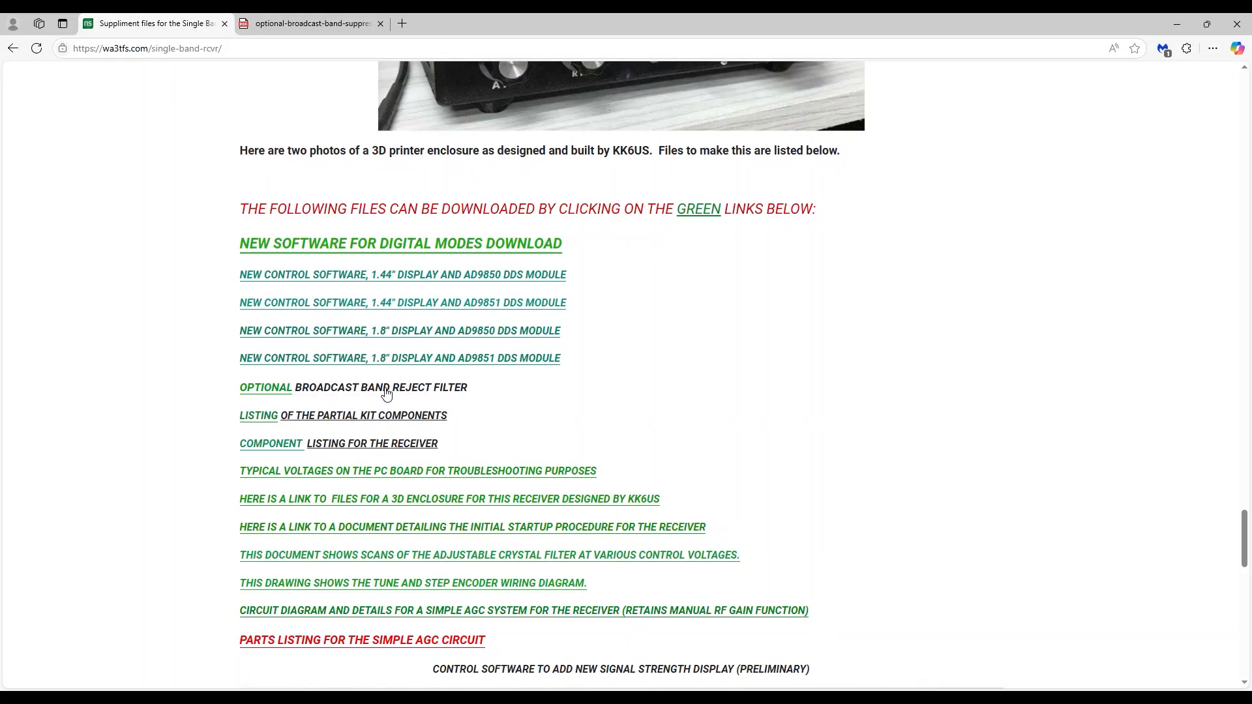
mouse_move(417, 394)
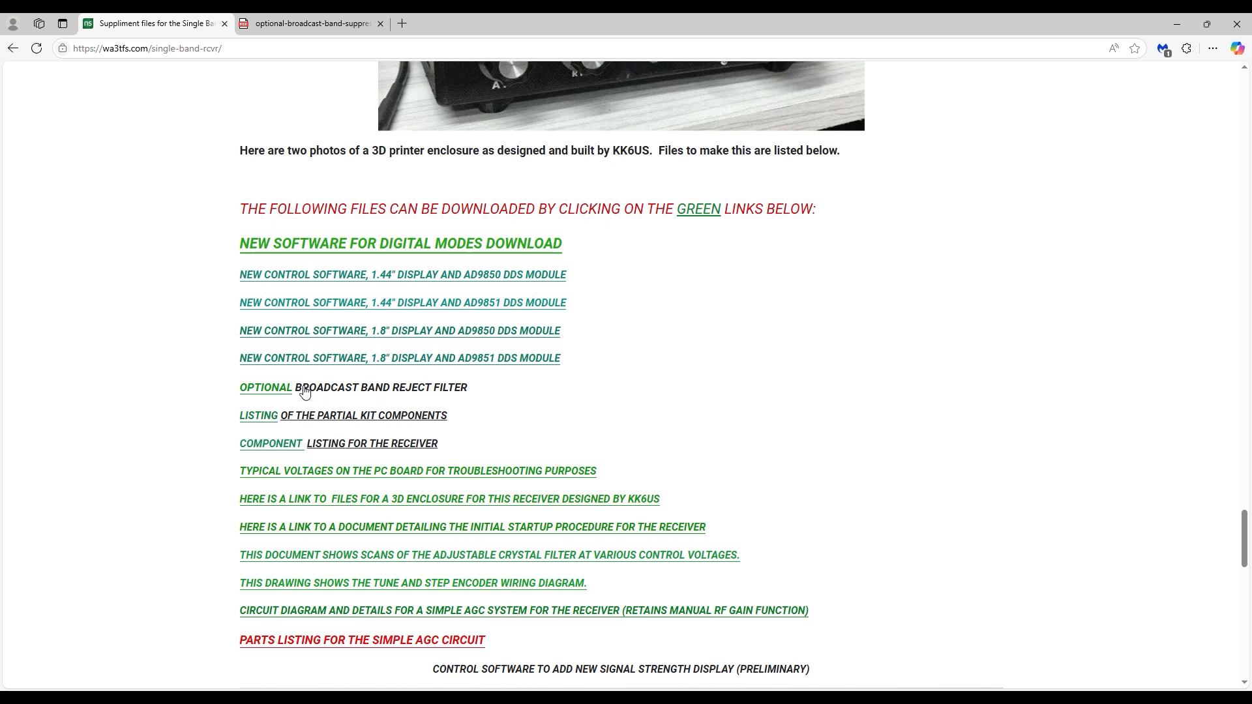
Step: Open the optional Broadcast Band Reject Filter PDF from its green link
click(265, 387)
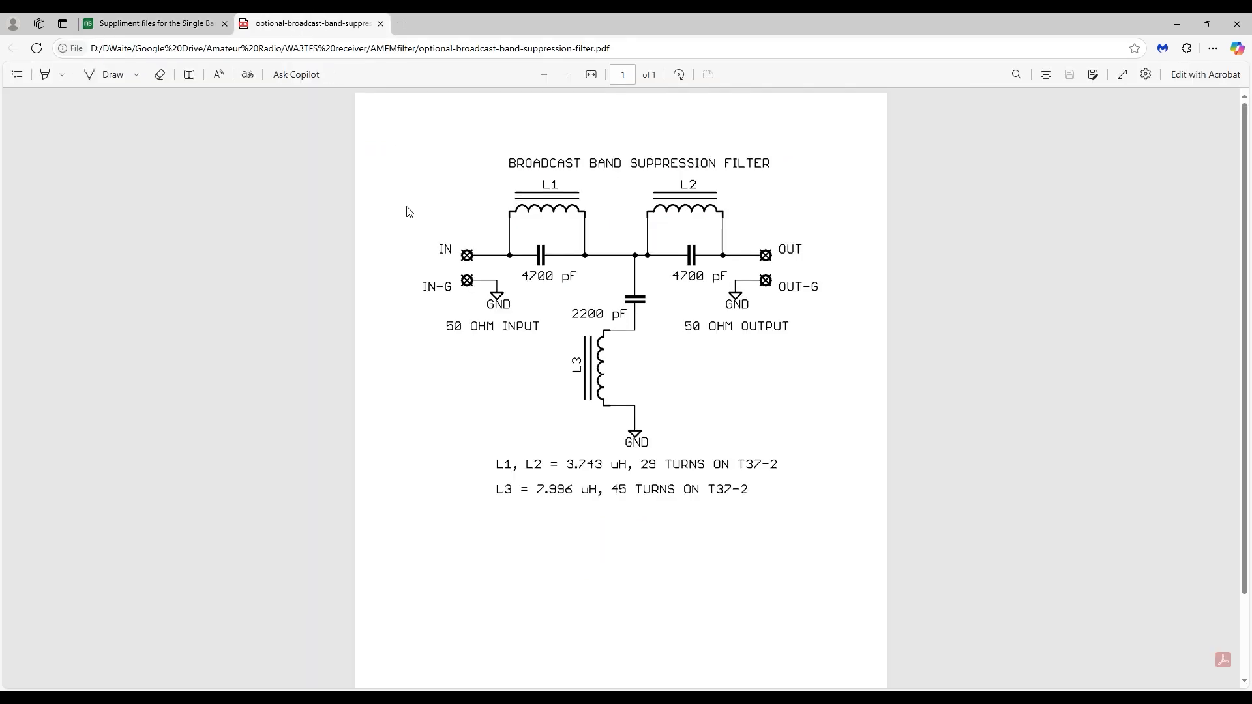
mouse_move(425, 399)
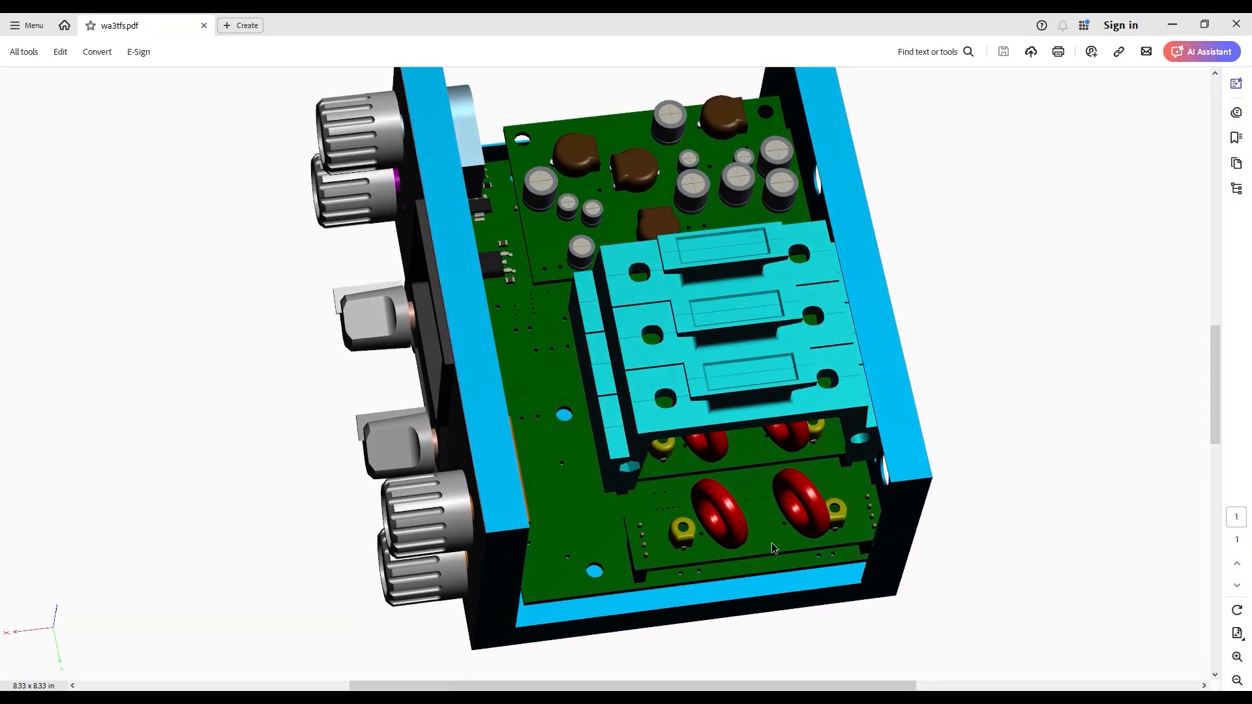
Step: Activate the receiver's 3D model in wa3tfs.pdf in Adobe Acrobat
click(773, 550)
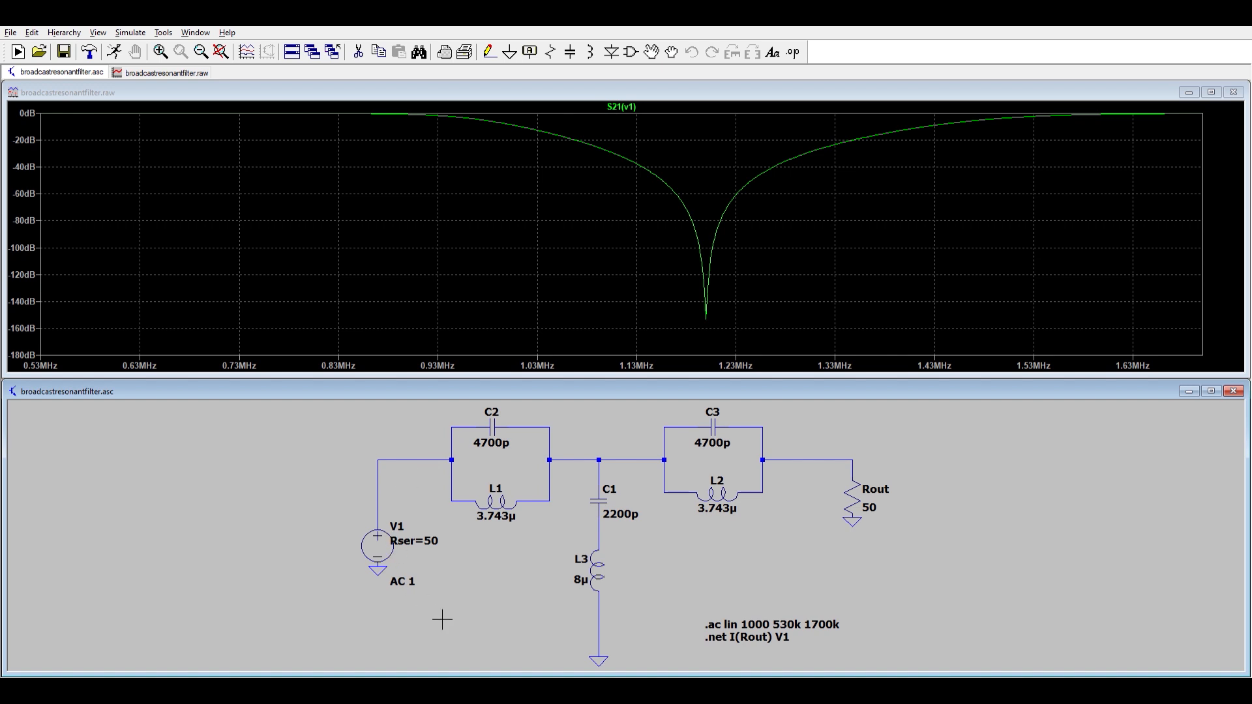
mouse_move(722, 274)
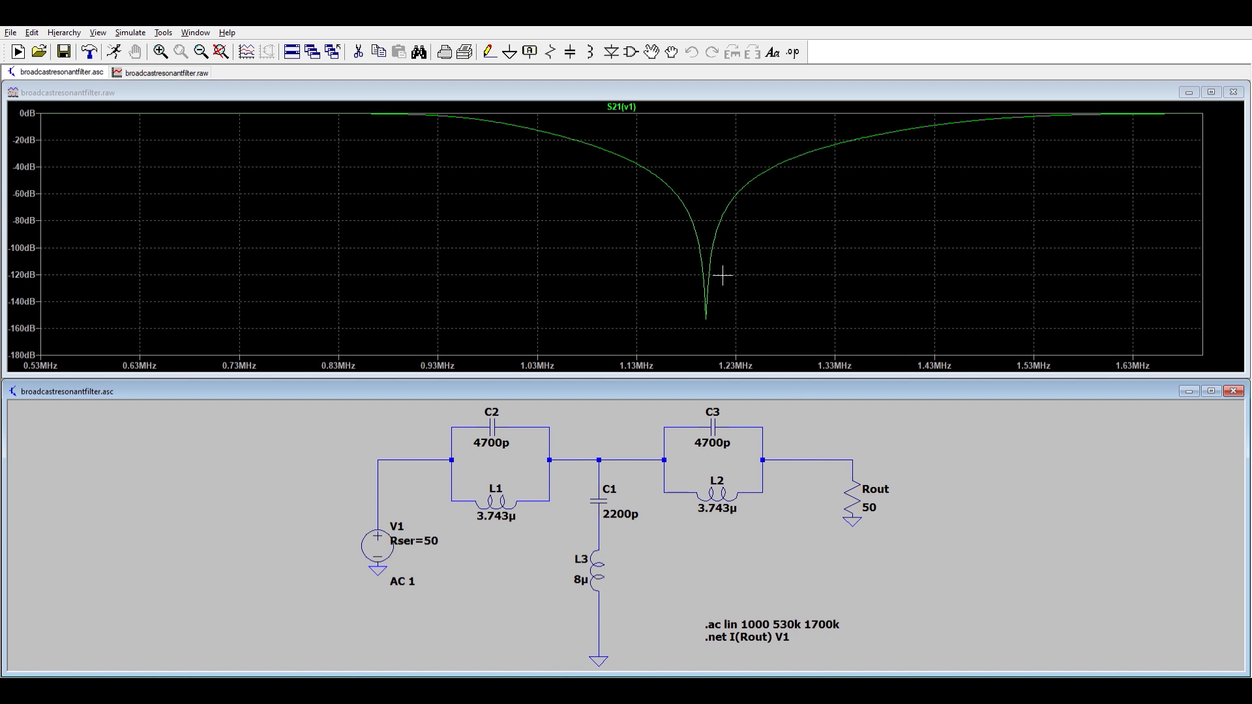
mouse_move(703, 340)
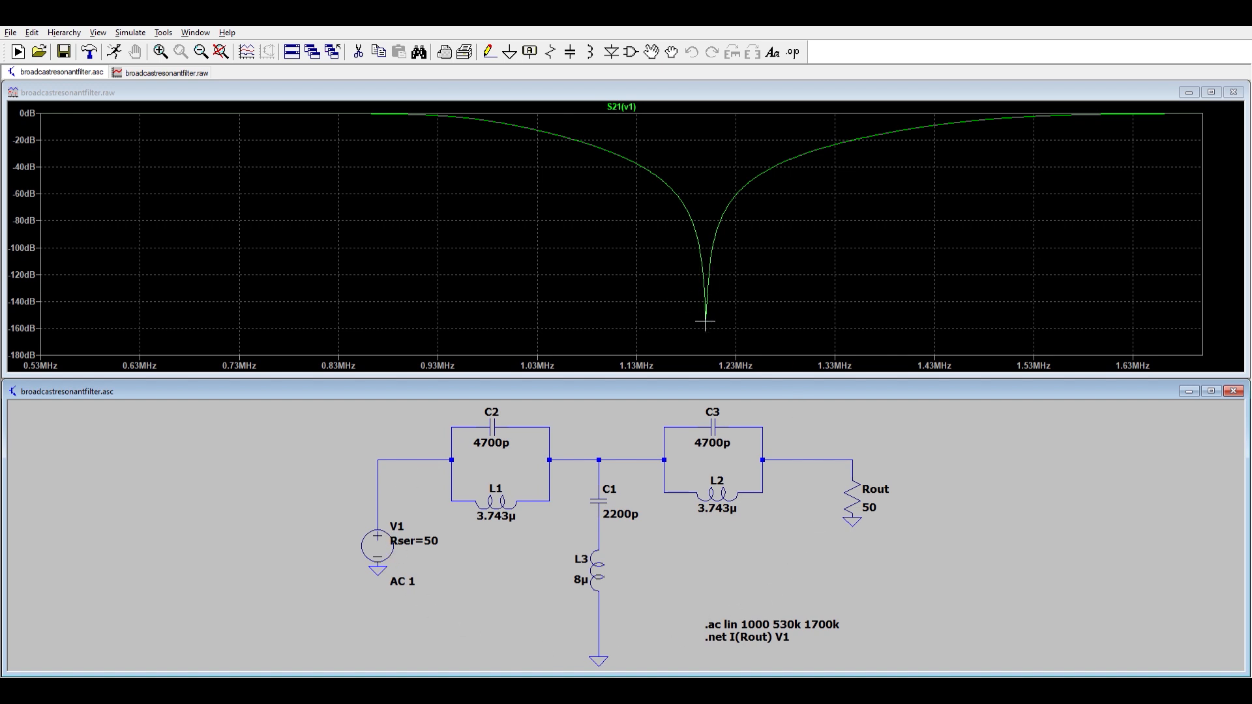
mouse_move(615, 355)
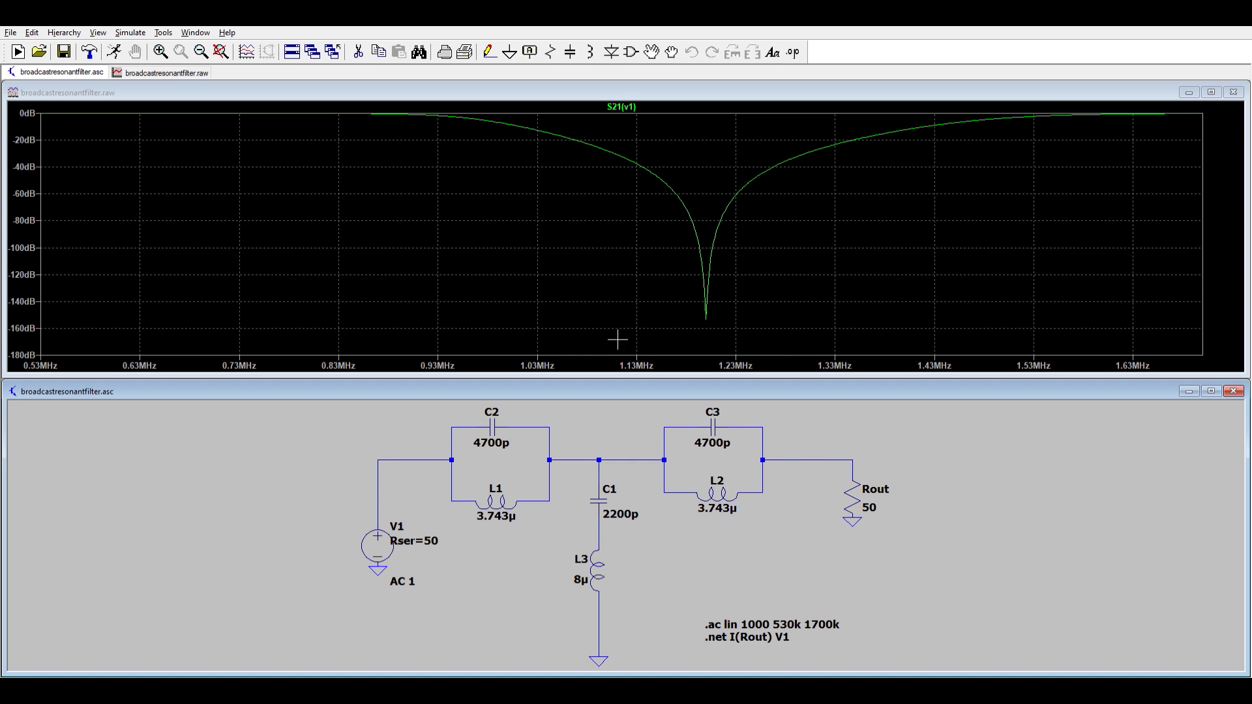
mouse_move(549, 269)
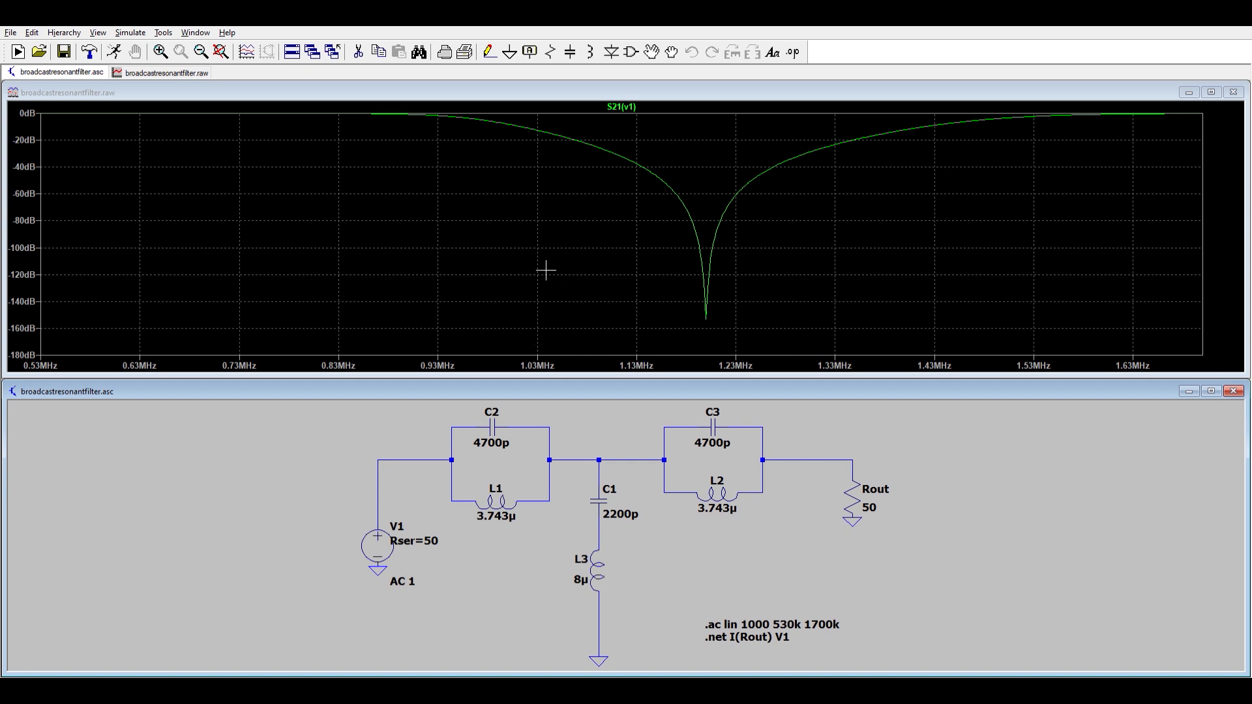
mouse_move(735, 254)
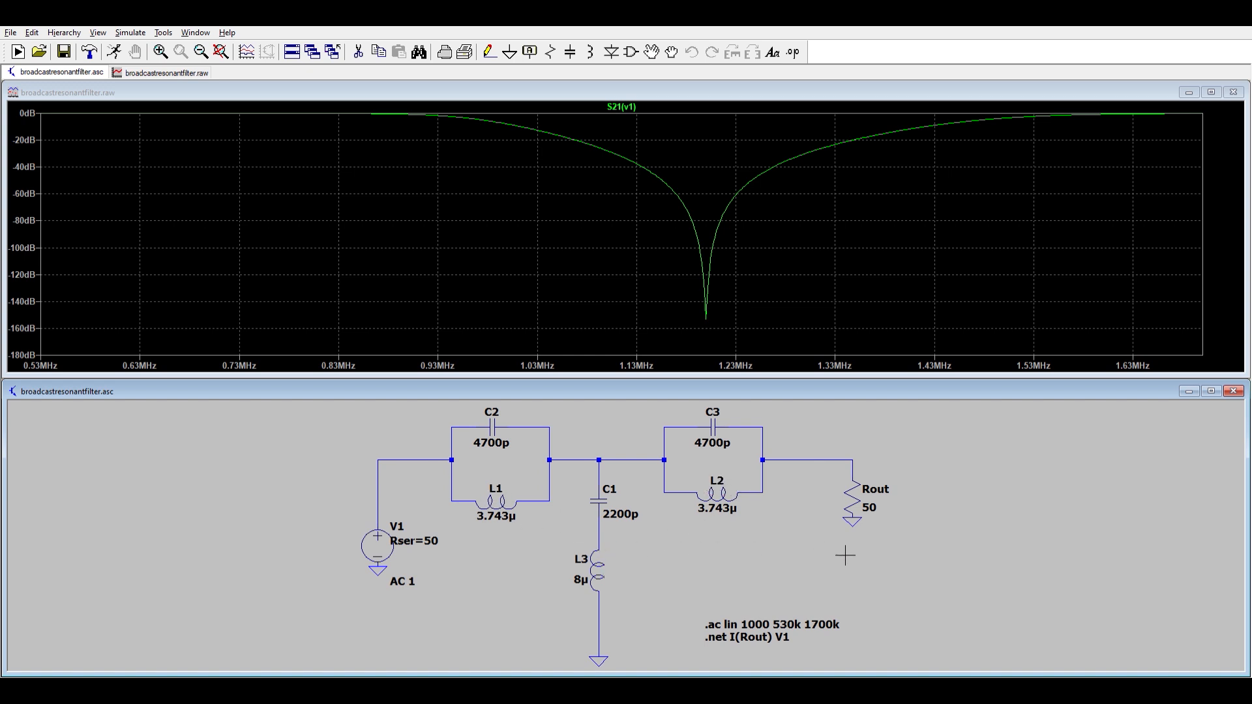
mouse_move(965, 471)
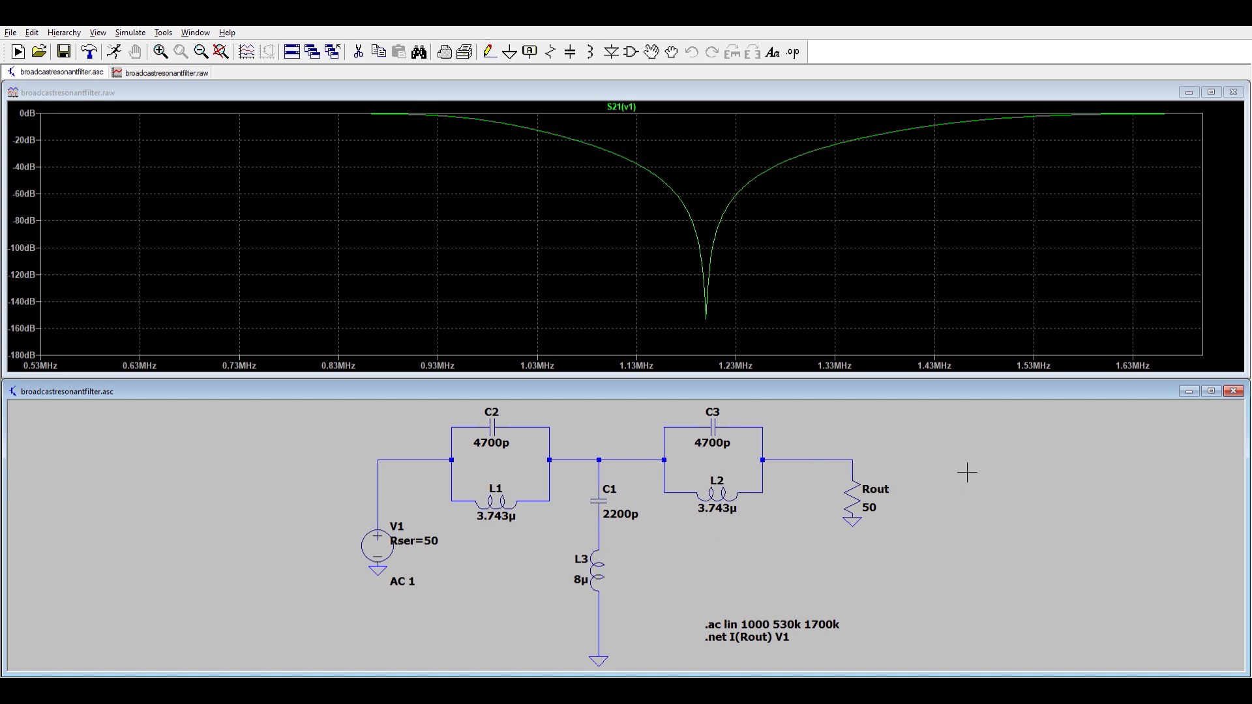
mouse_move(850, 439)
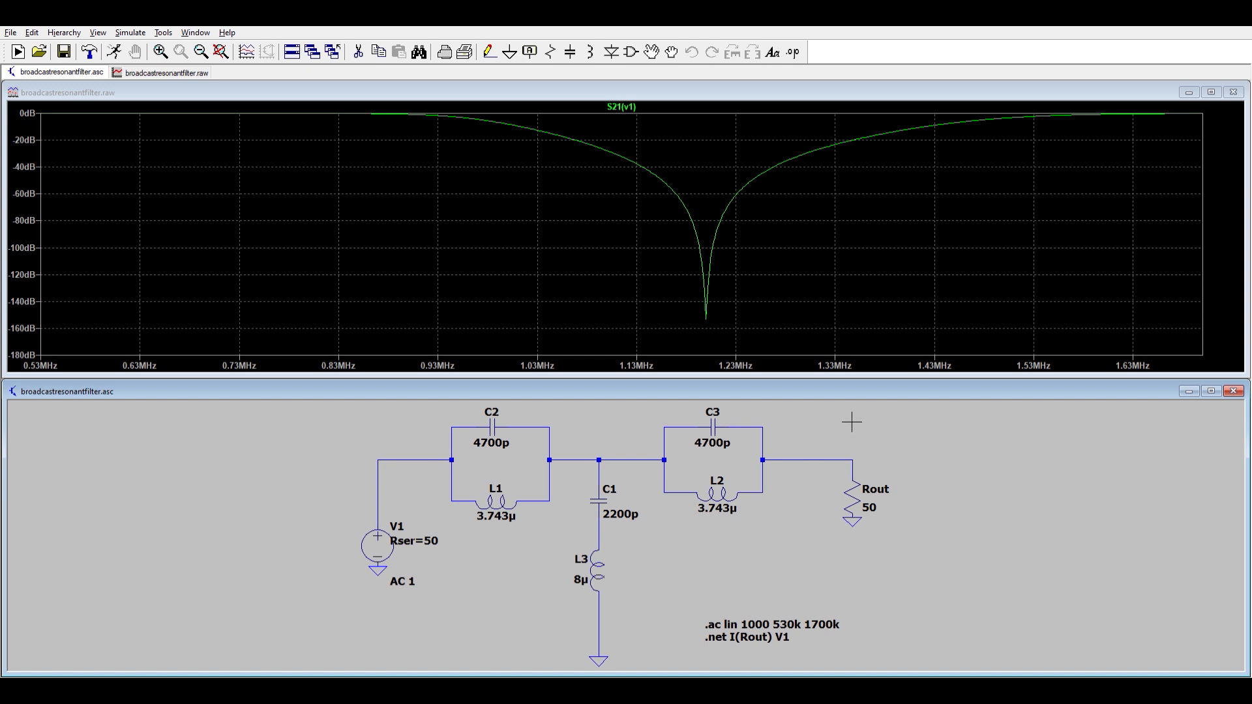
mouse_move(813, 426)
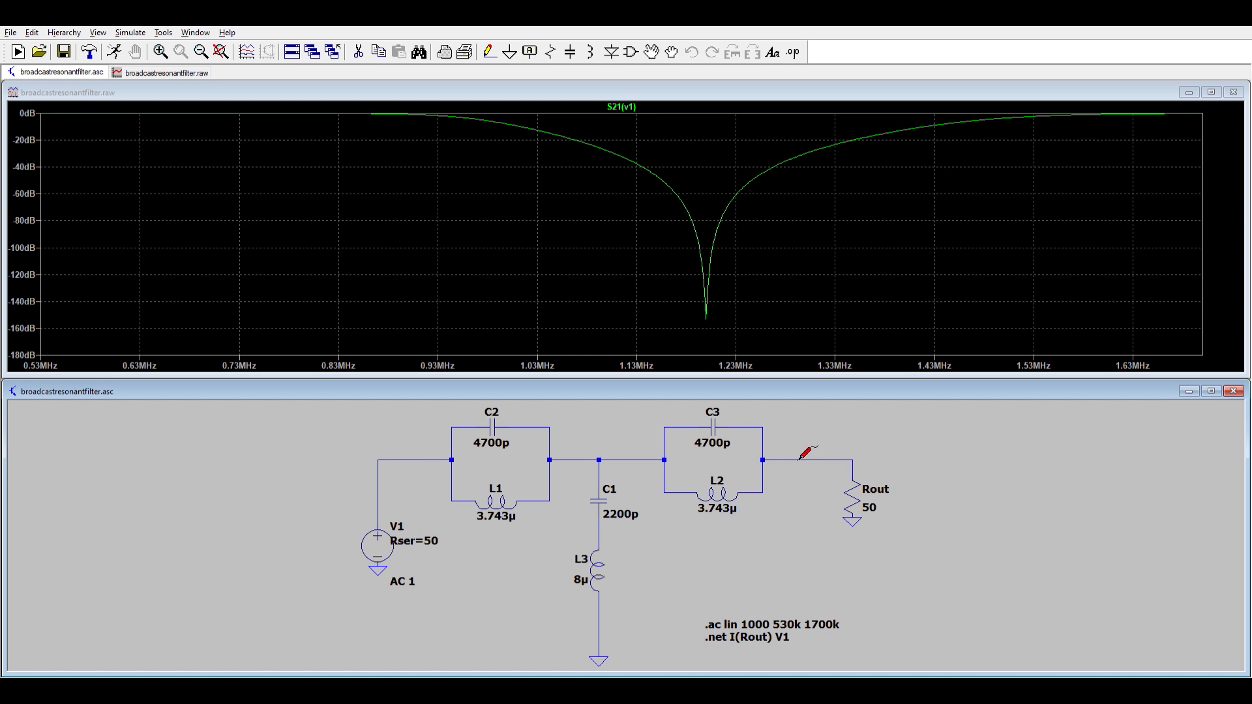
mouse_move(773, 565)
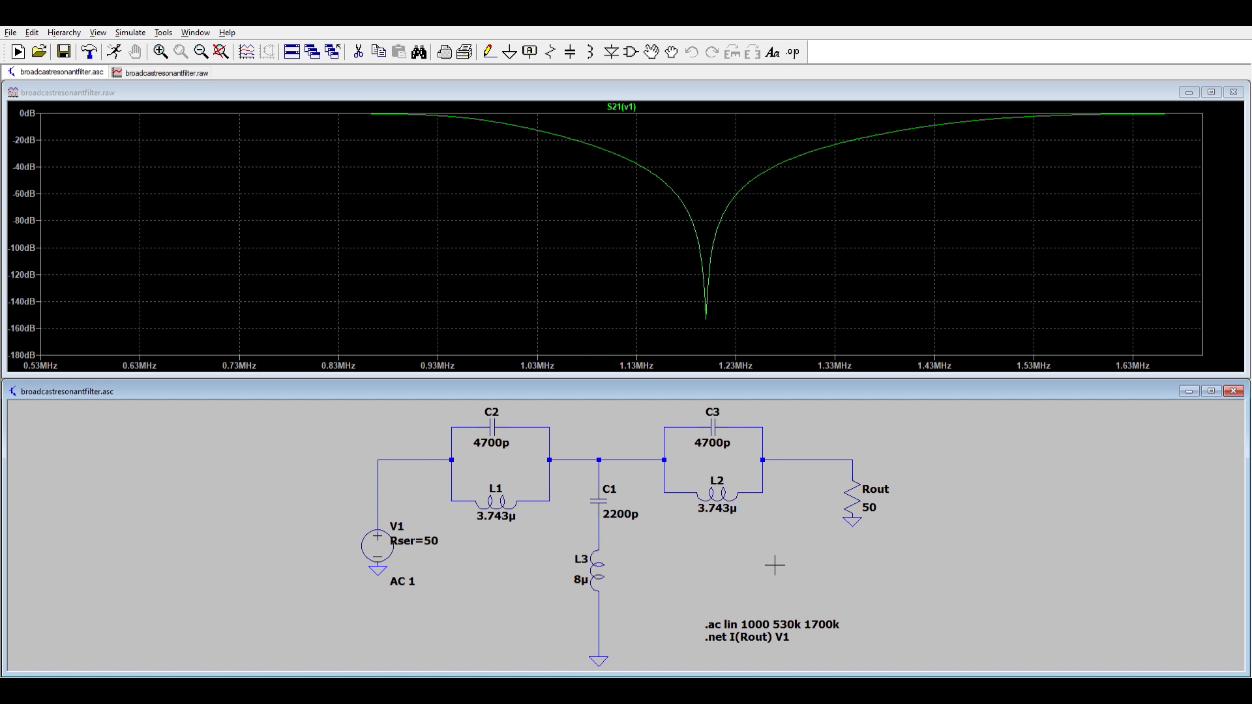
mouse_move(751, 559)
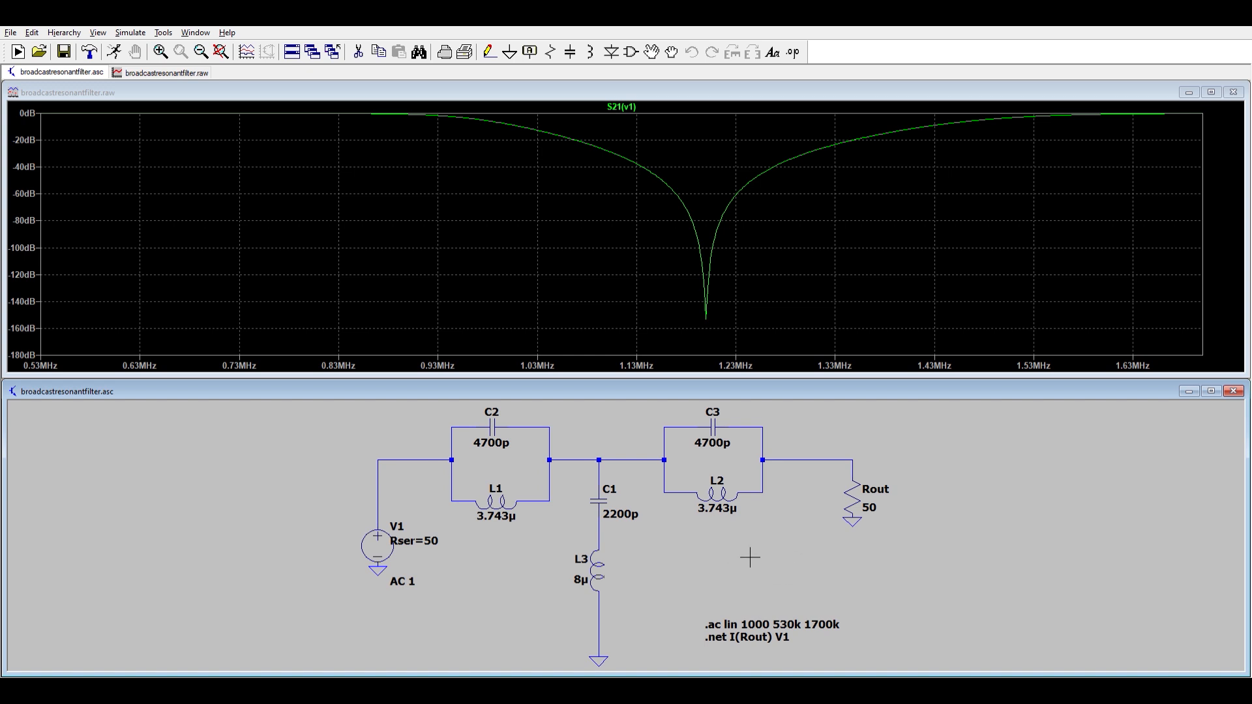
mouse_move(844, 550)
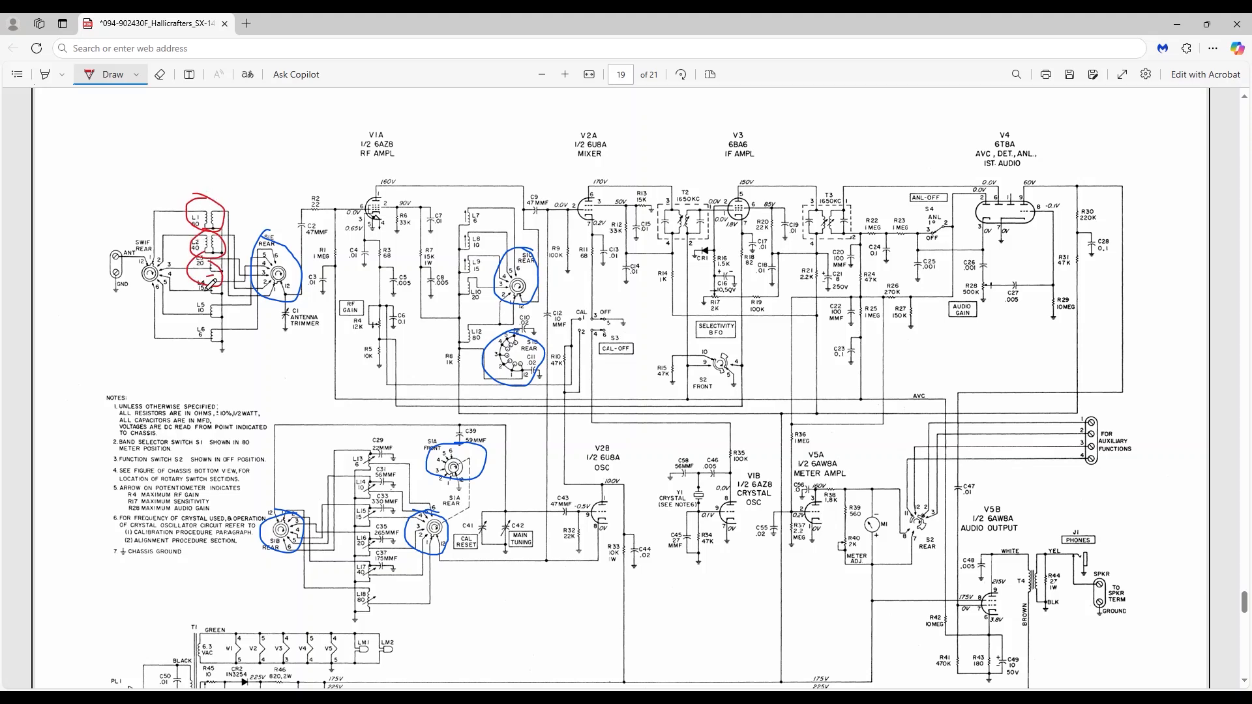
Step: Circle the lower antenna coils on page 19 in red ink
drag(200, 303, 220, 336)
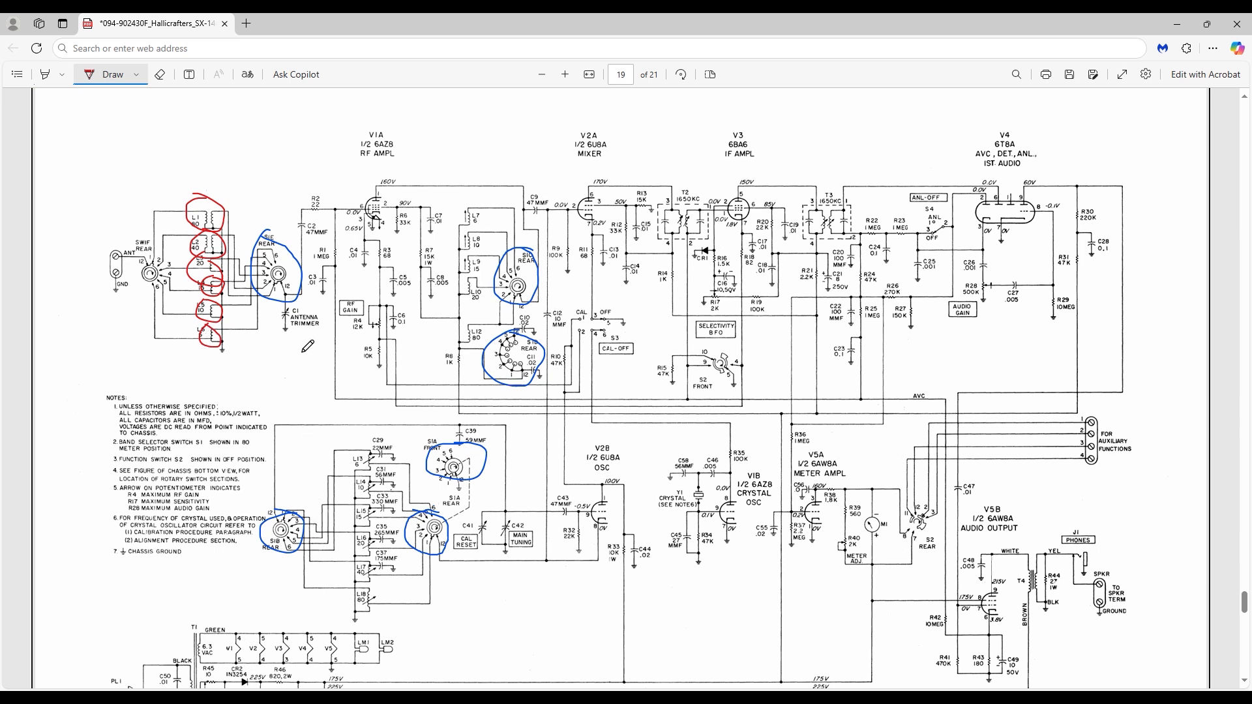
mouse_move(321, 338)
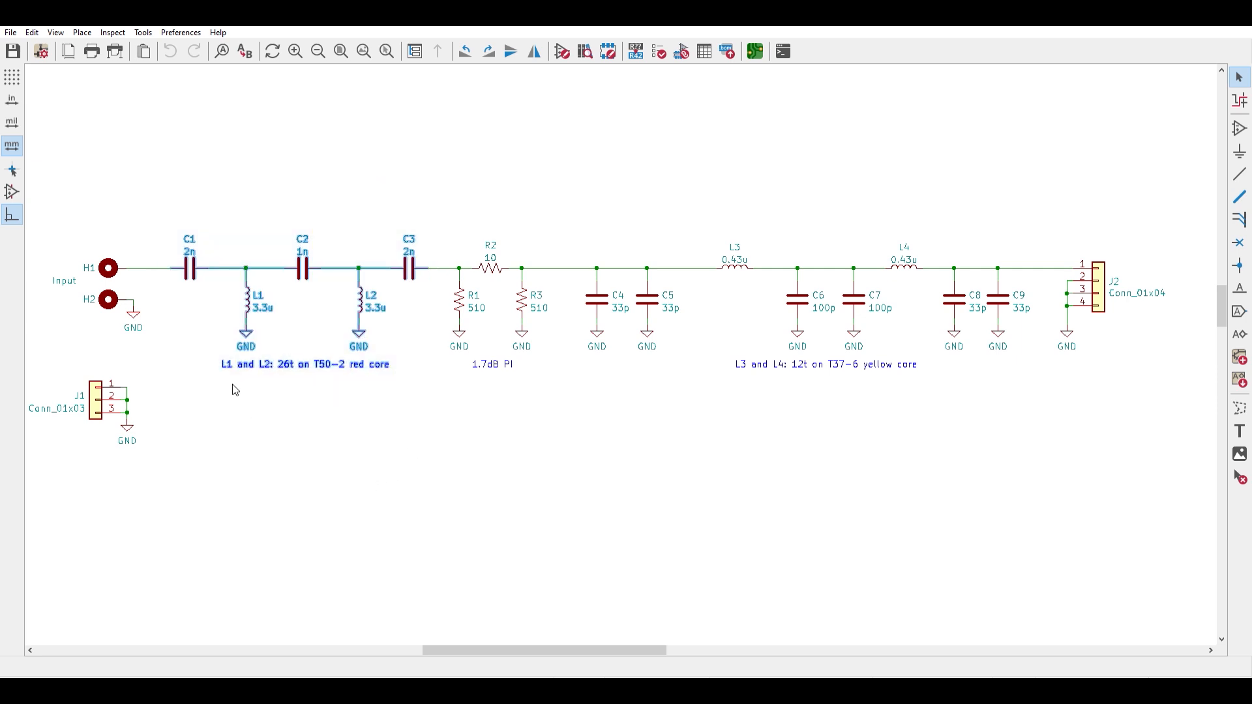
mouse_move(274, 377)
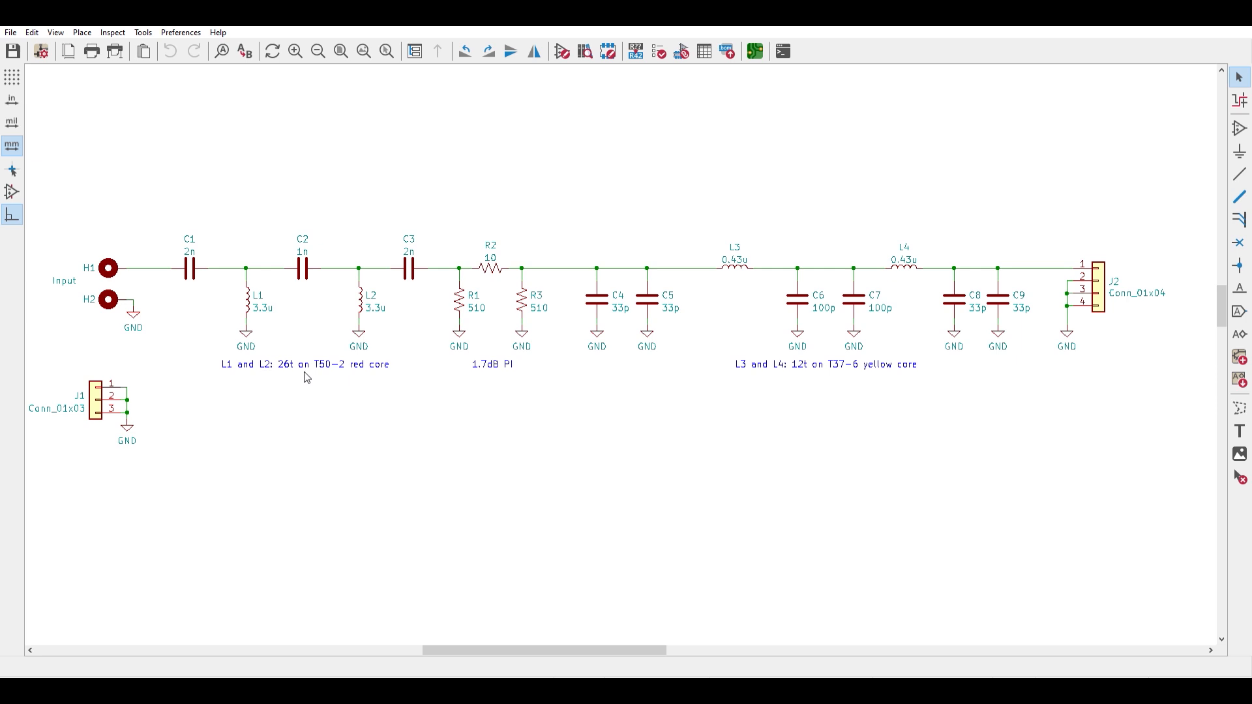
mouse_move(345, 380)
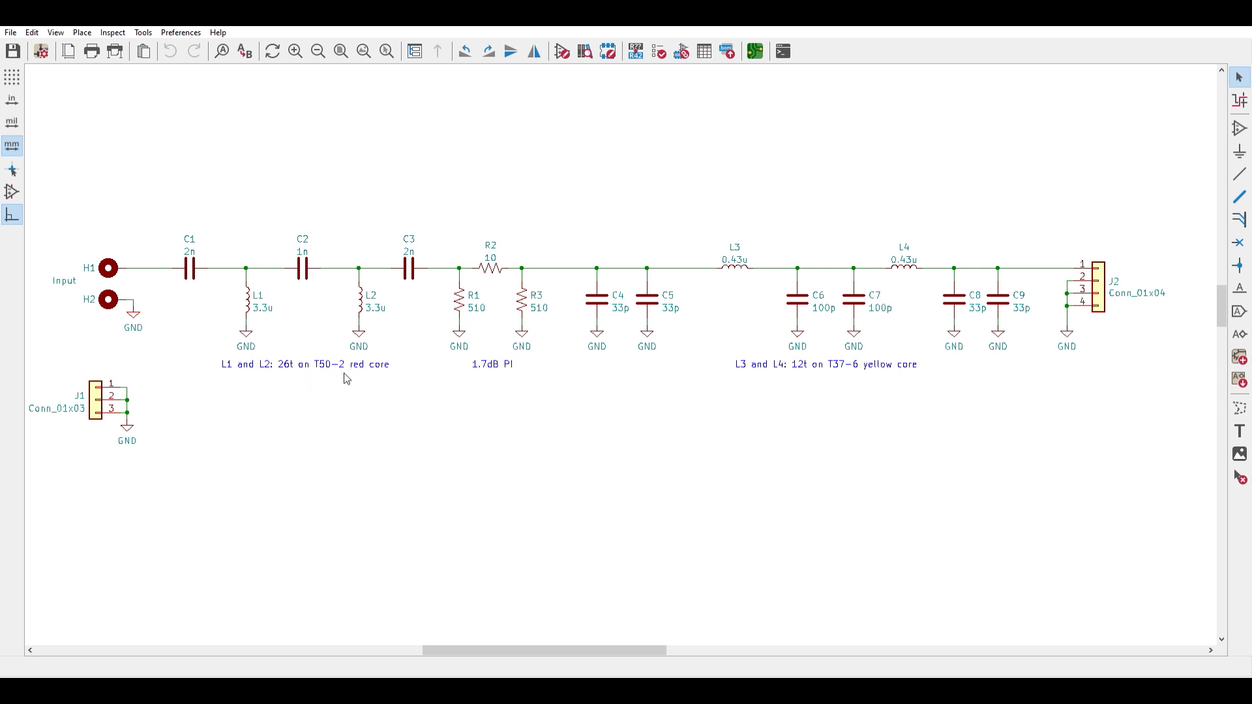
mouse_move(358, 401)
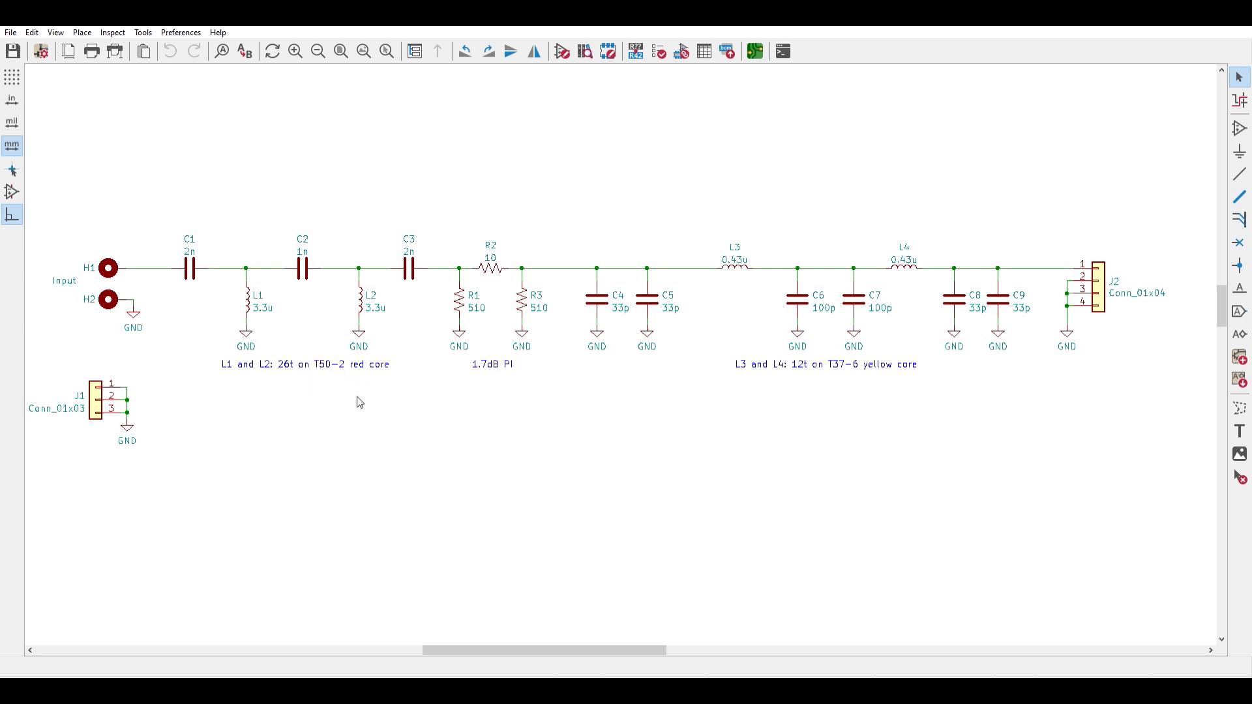
mouse_move(325, 413)
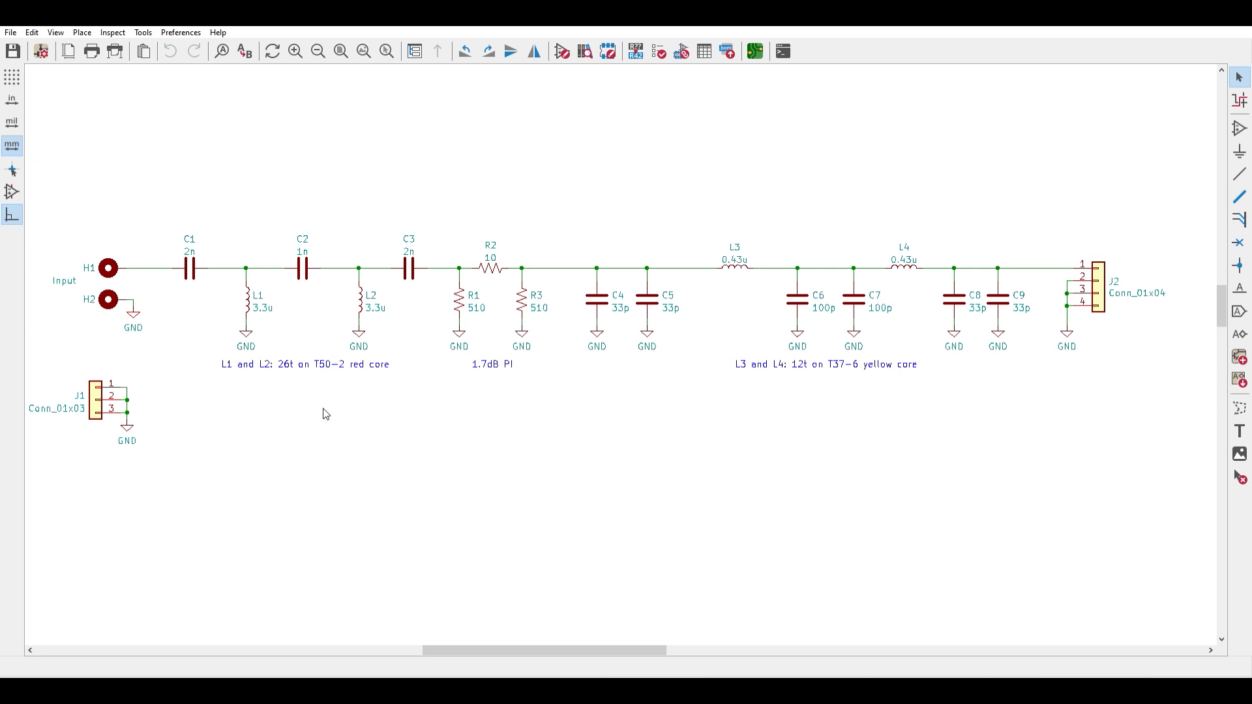
mouse_move(433, 396)
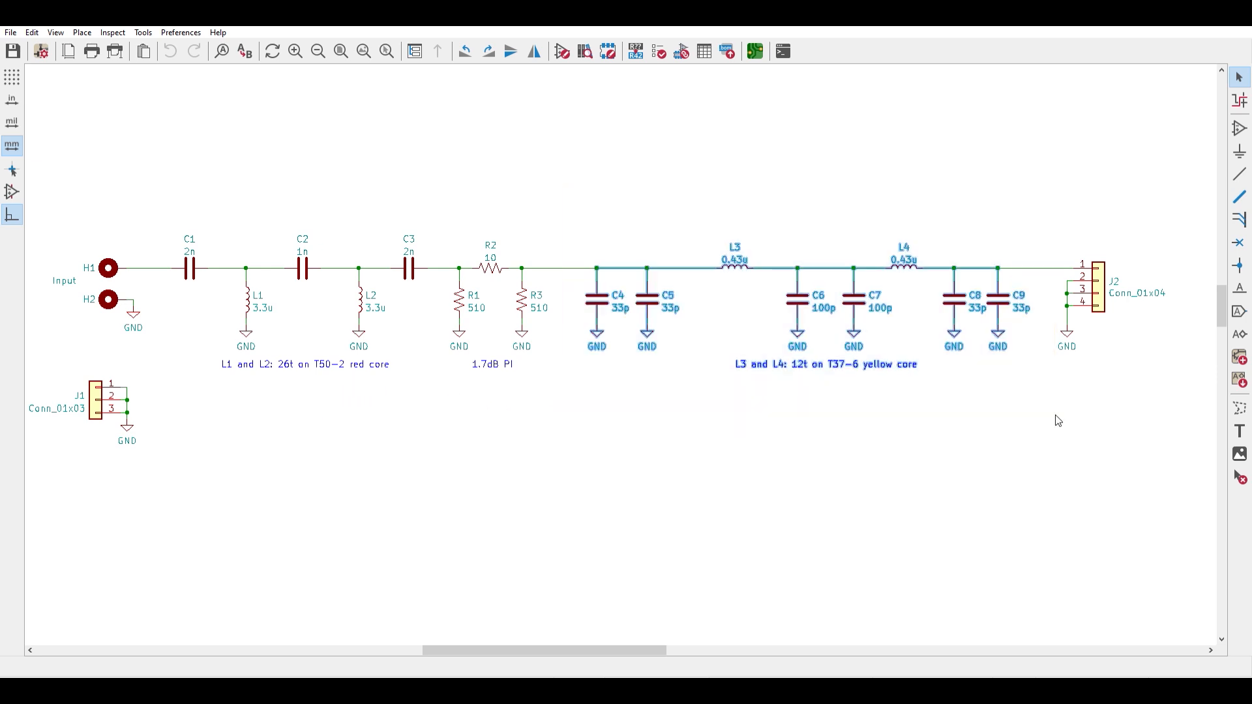
mouse_move(797, 388)
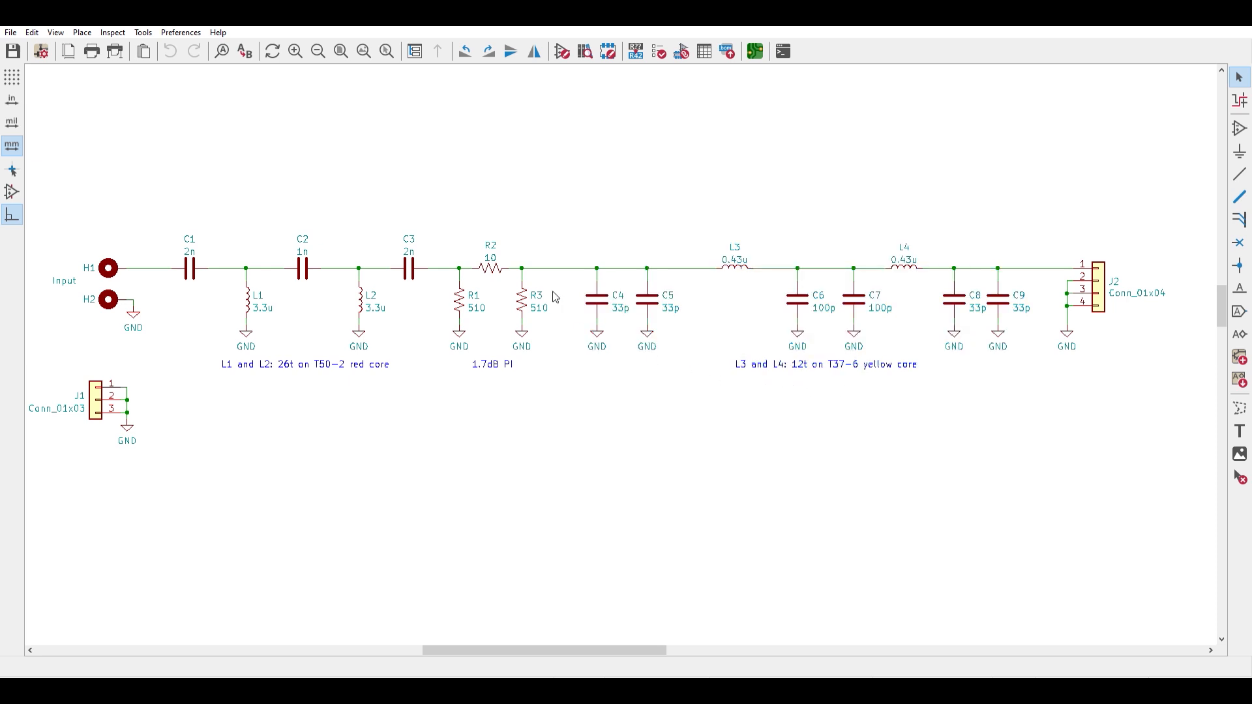
mouse_move(867, 237)
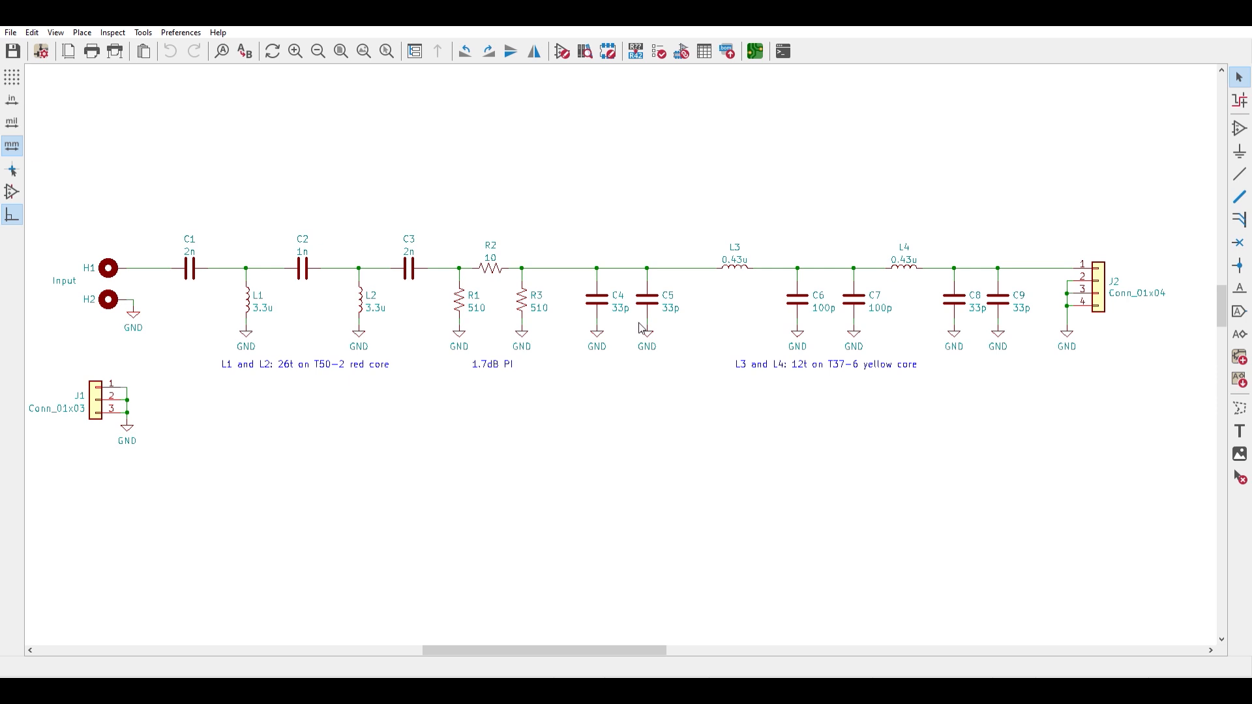
mouse_move(887, 206)
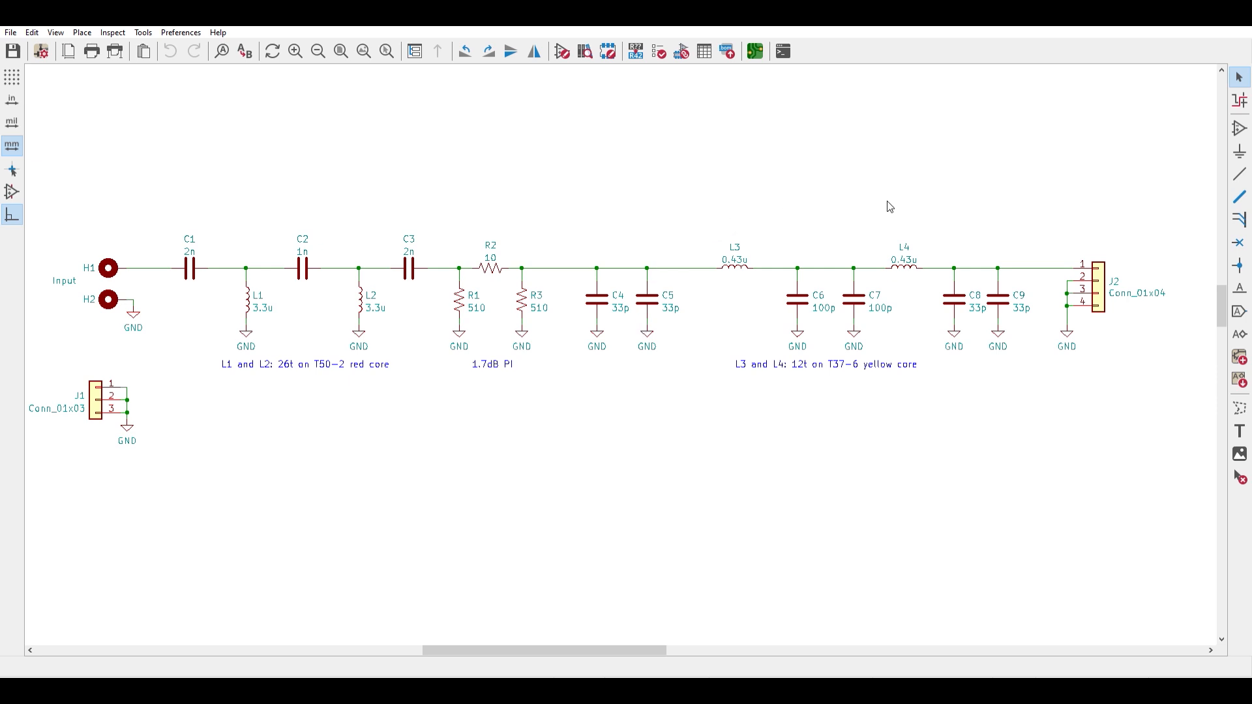
mouse_move(645, 212)
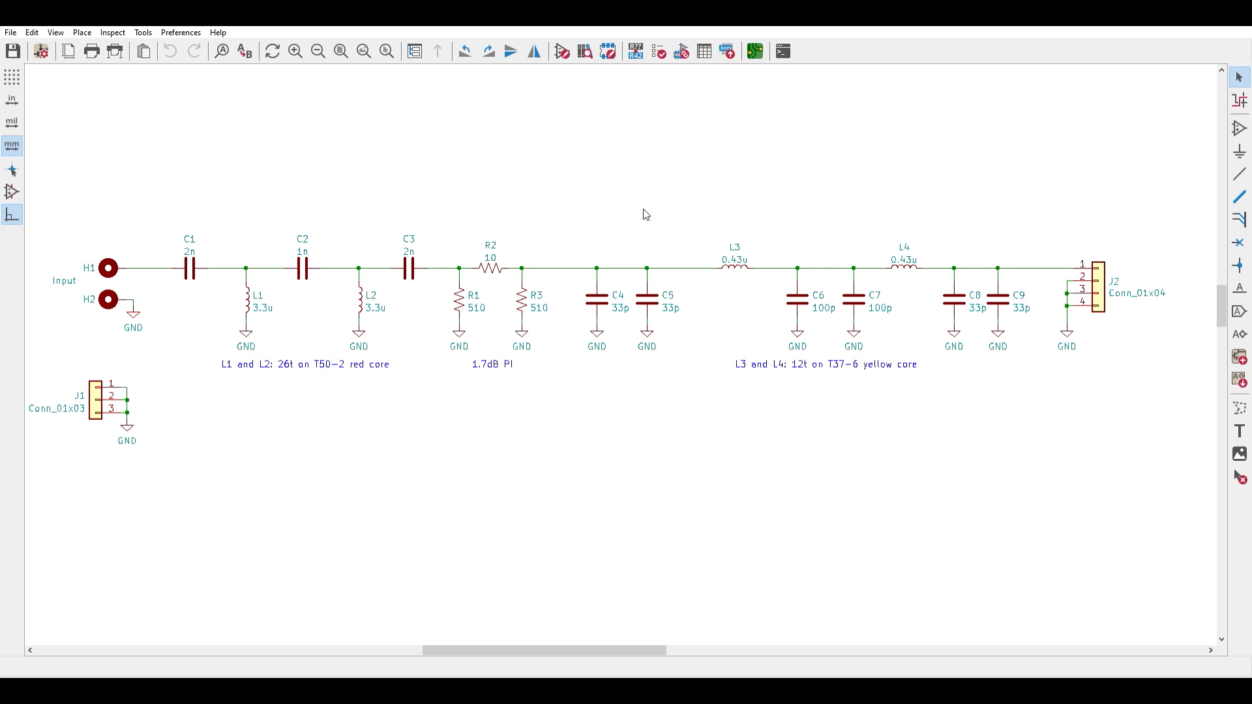
drag(431, 216, 571, 413)
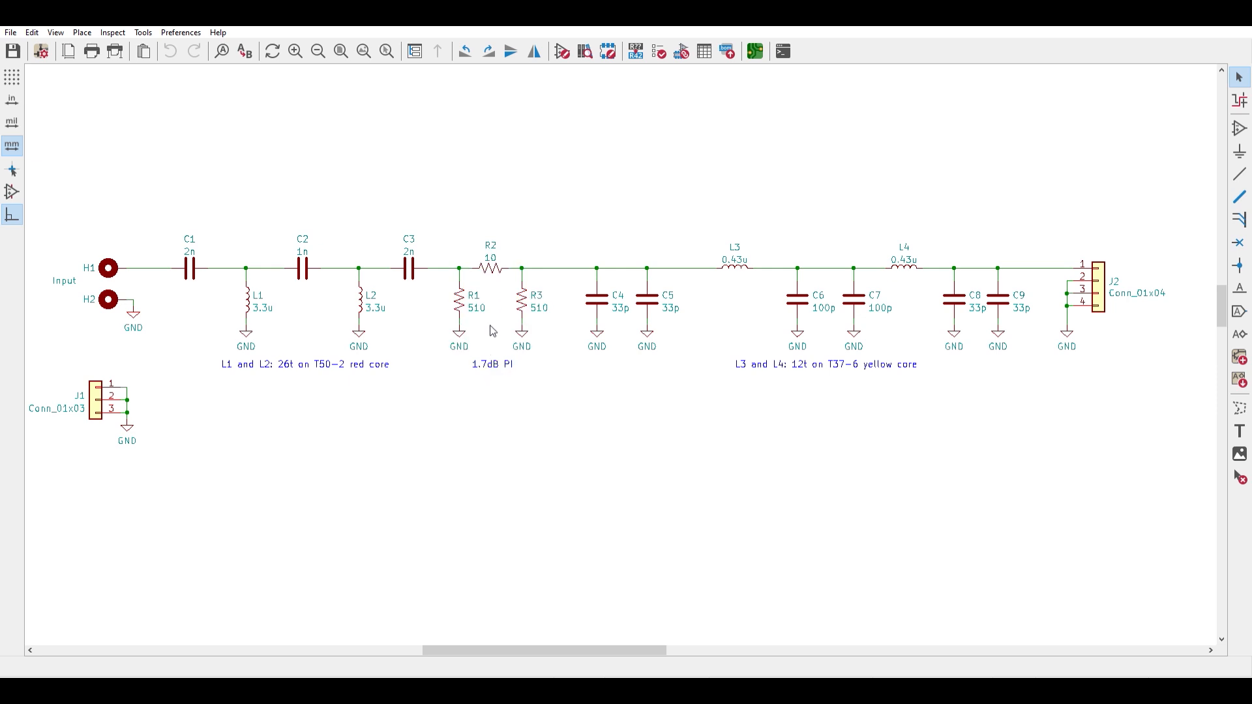
mouse_move(460, 314)
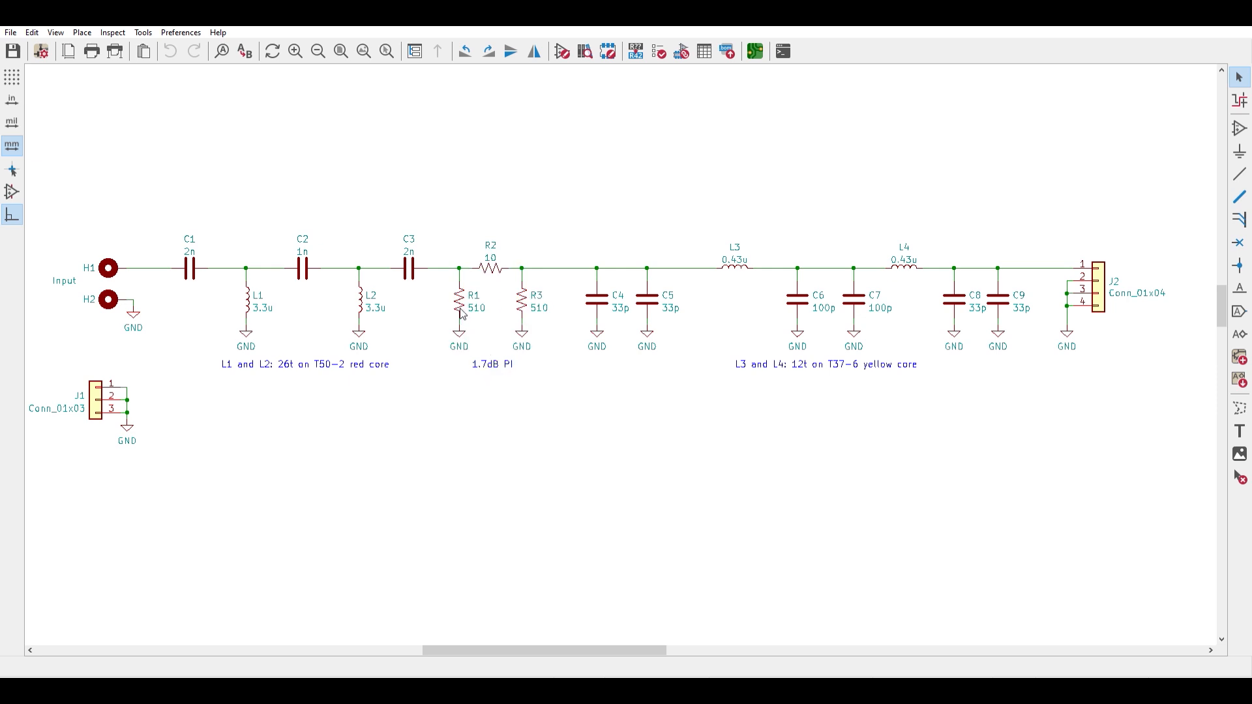
mouse_move(490, 322)
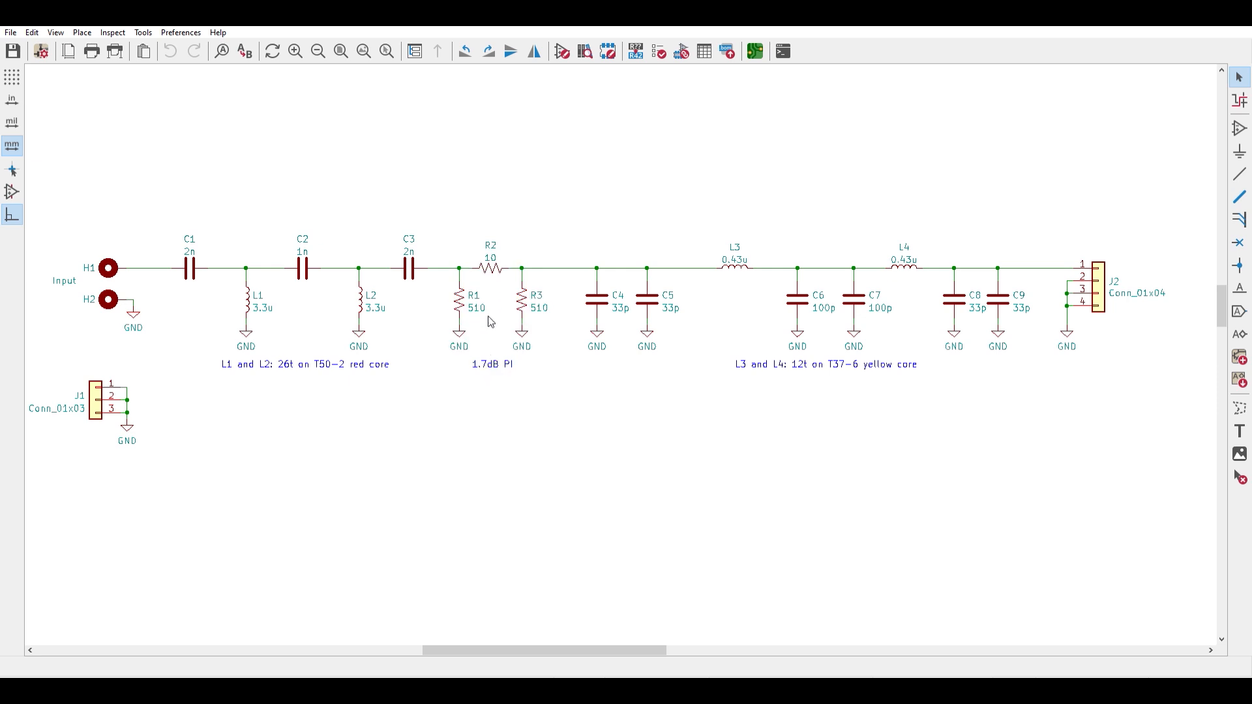
mouse_move(496, 322)
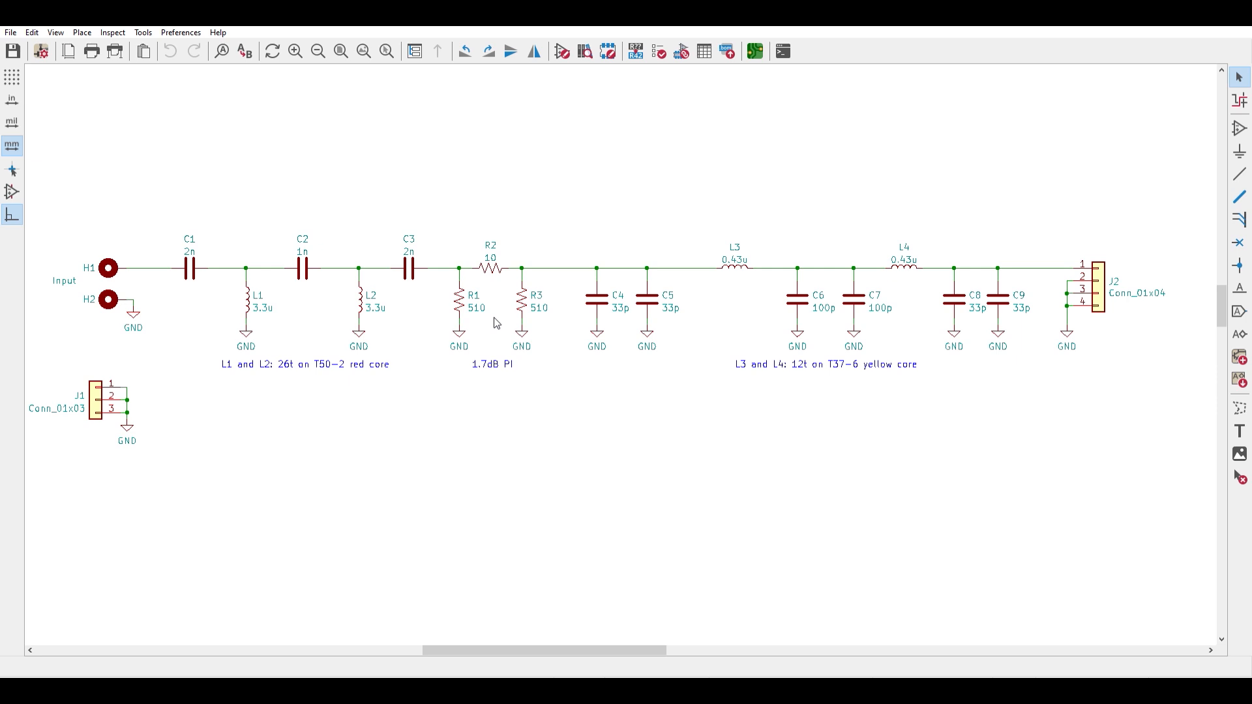
mouse_move(468, 383)
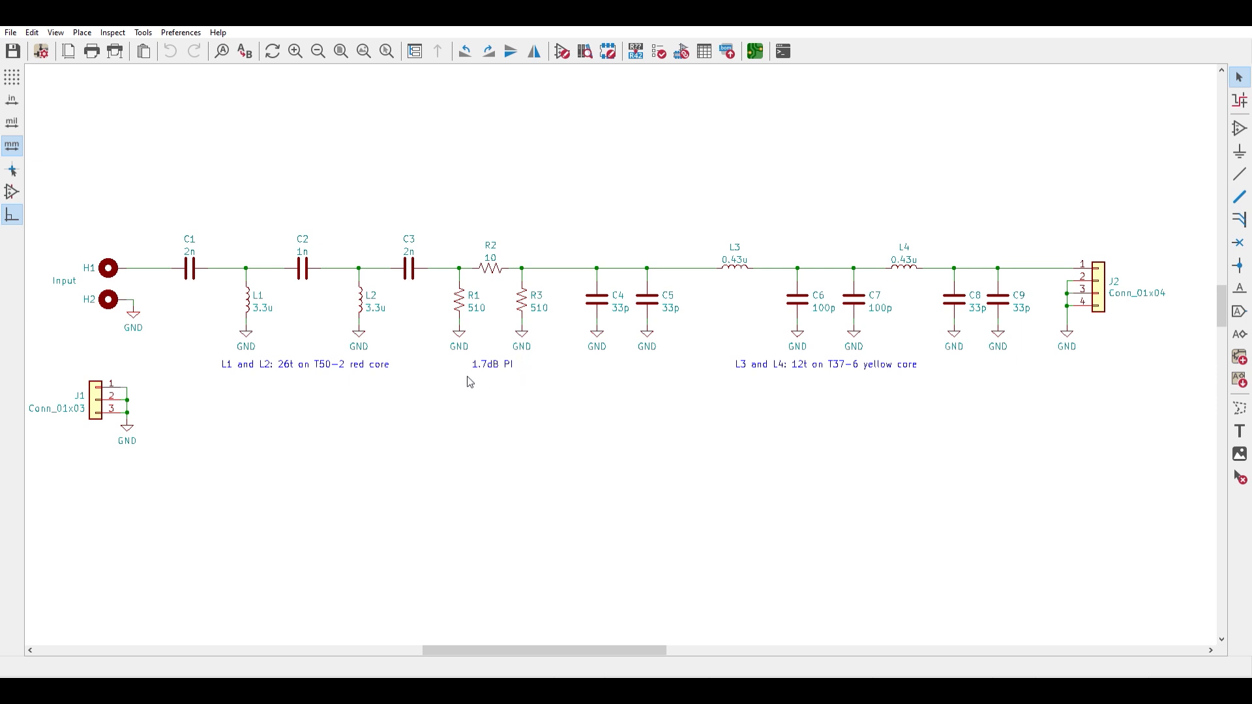
mouse_move(506, 377)
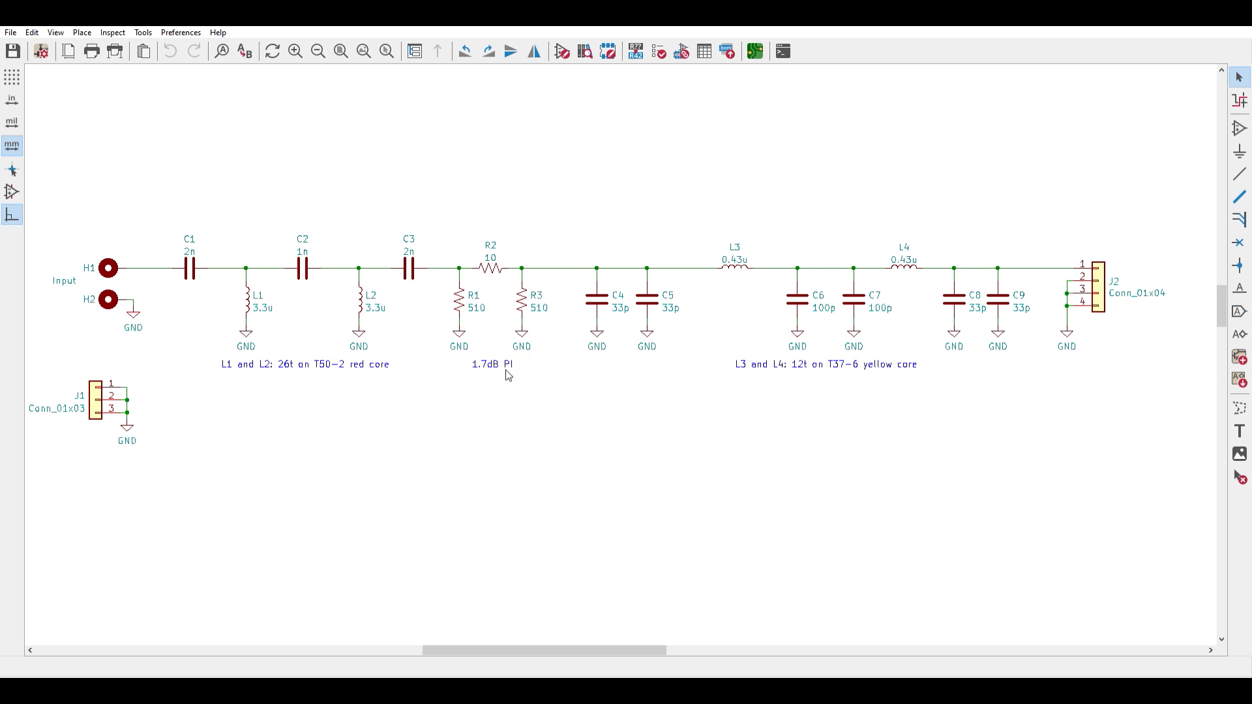
mouse_move(514, 375)
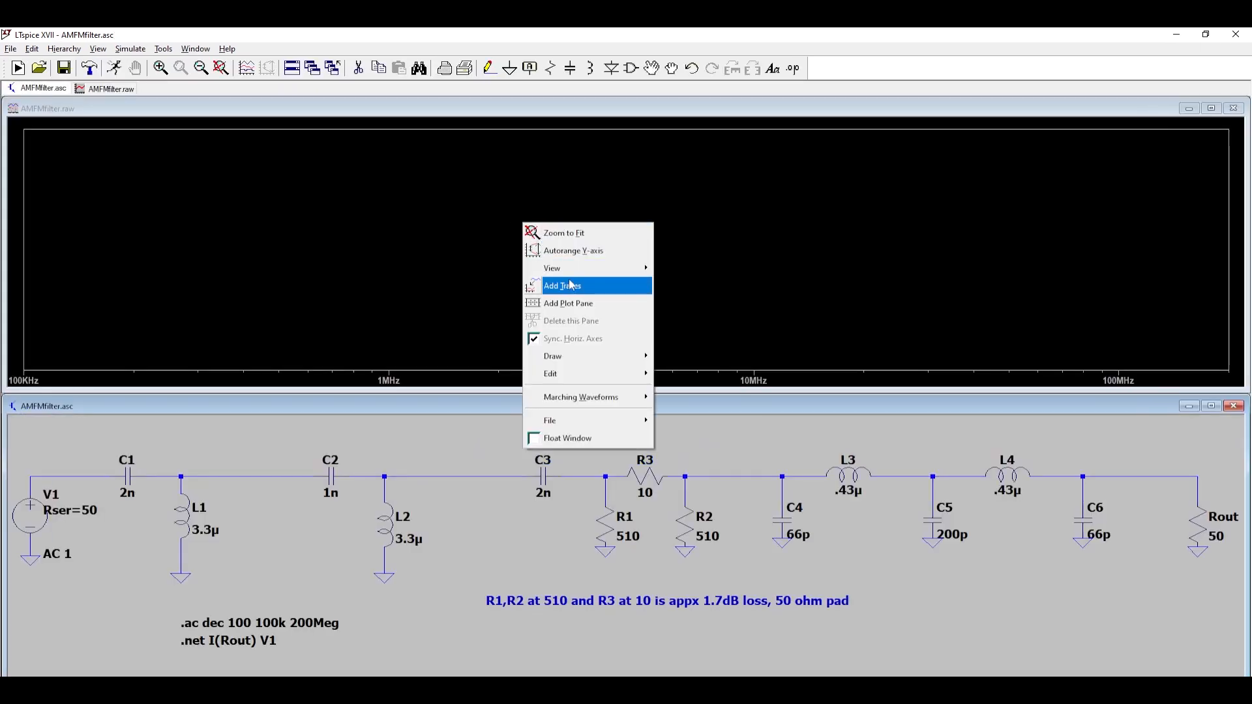
Step: Plot the S21(v1) trace for AMFMfilter.asc in the waveform window
click(561, 286)
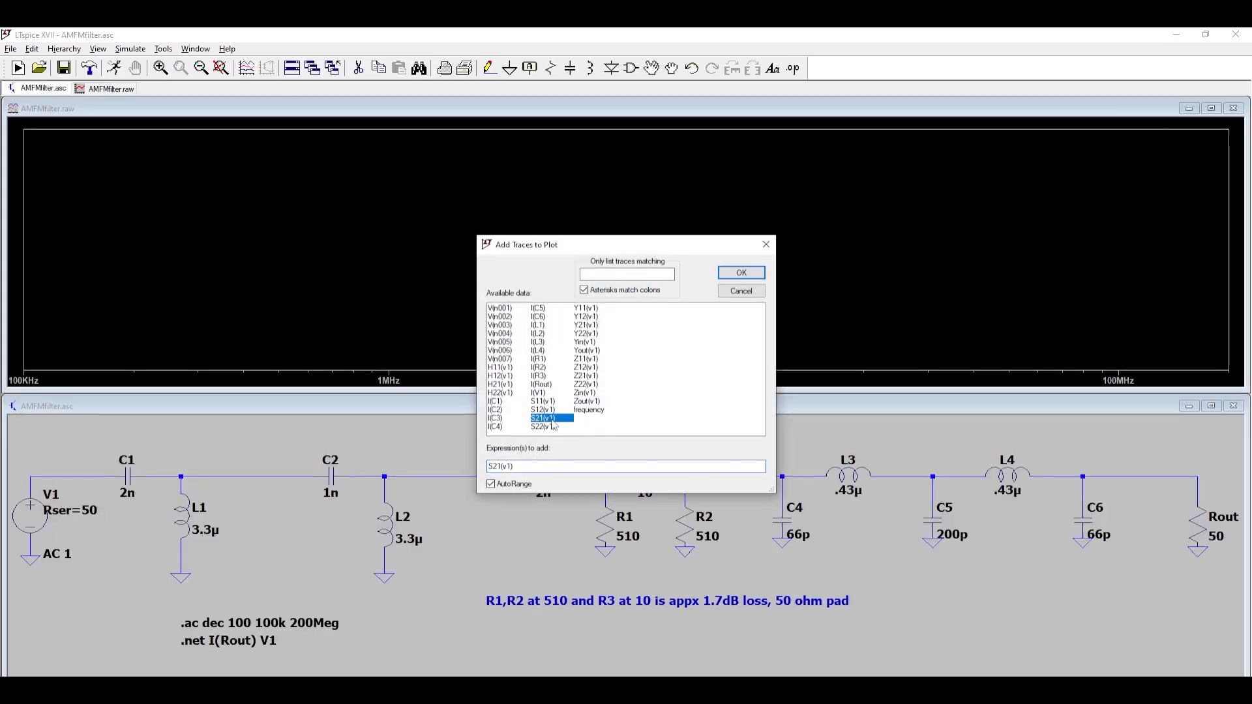
click(741, 273)
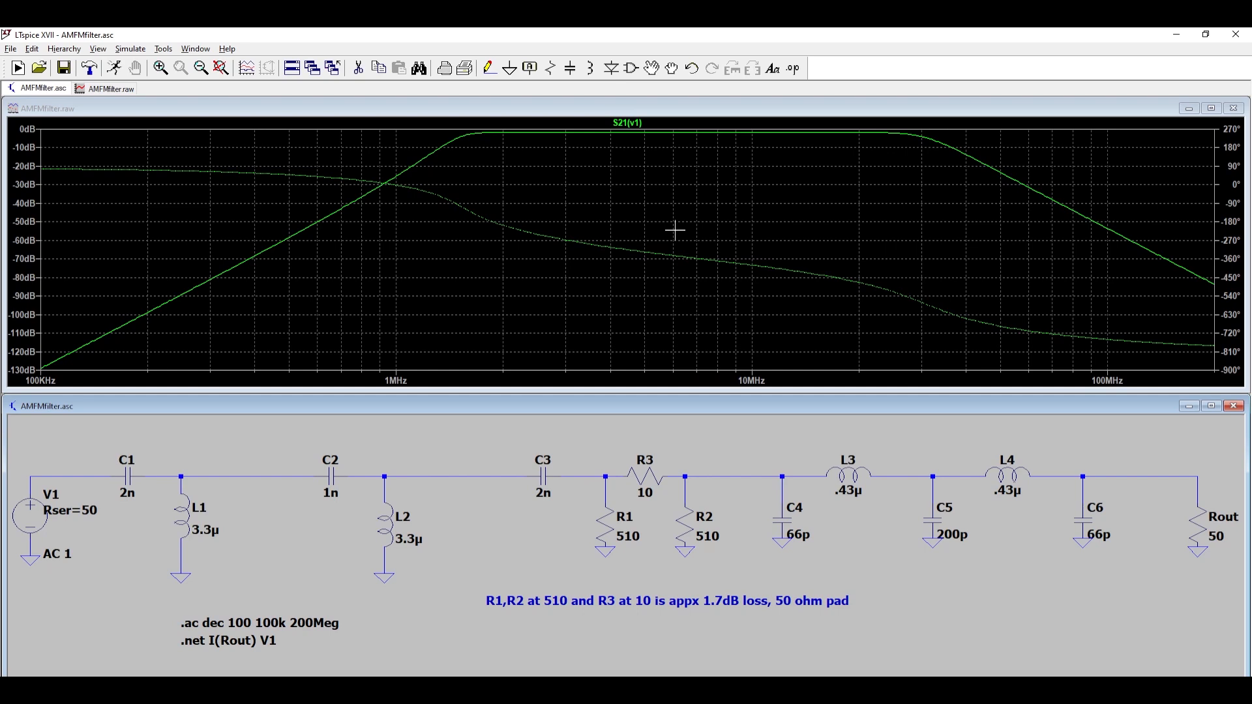
mouse_move(446, 154)
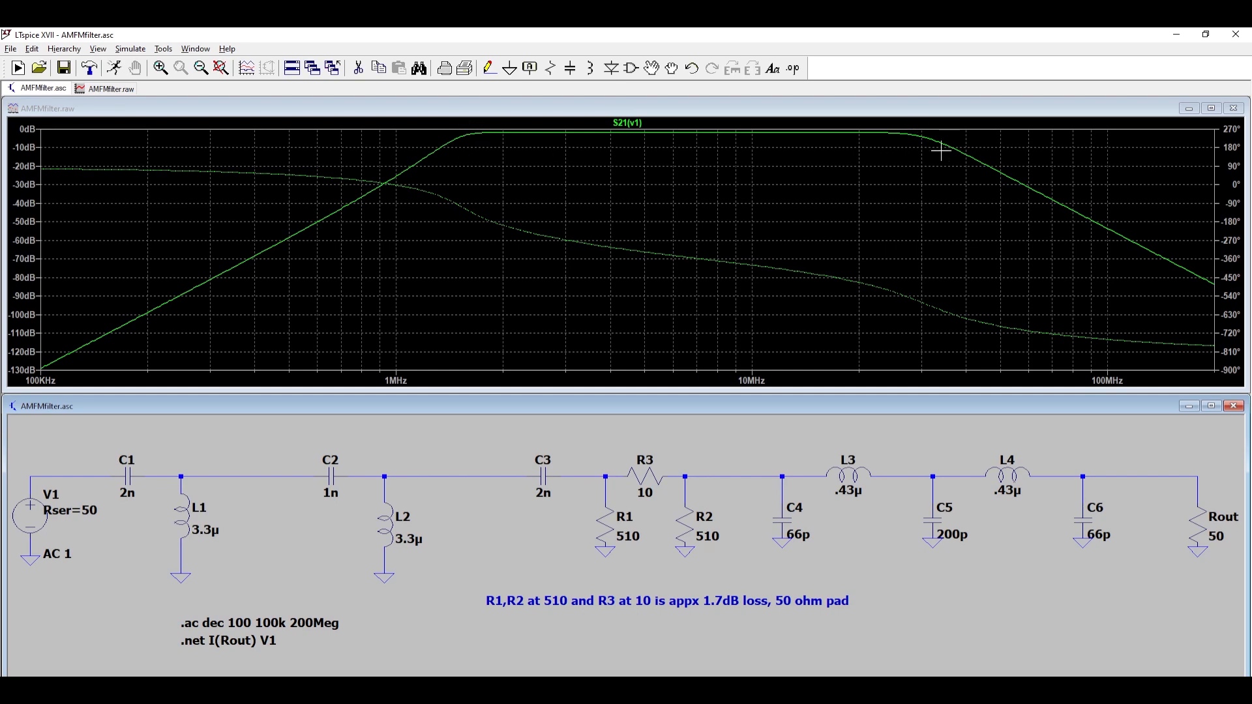
mouse_move(776, 171)
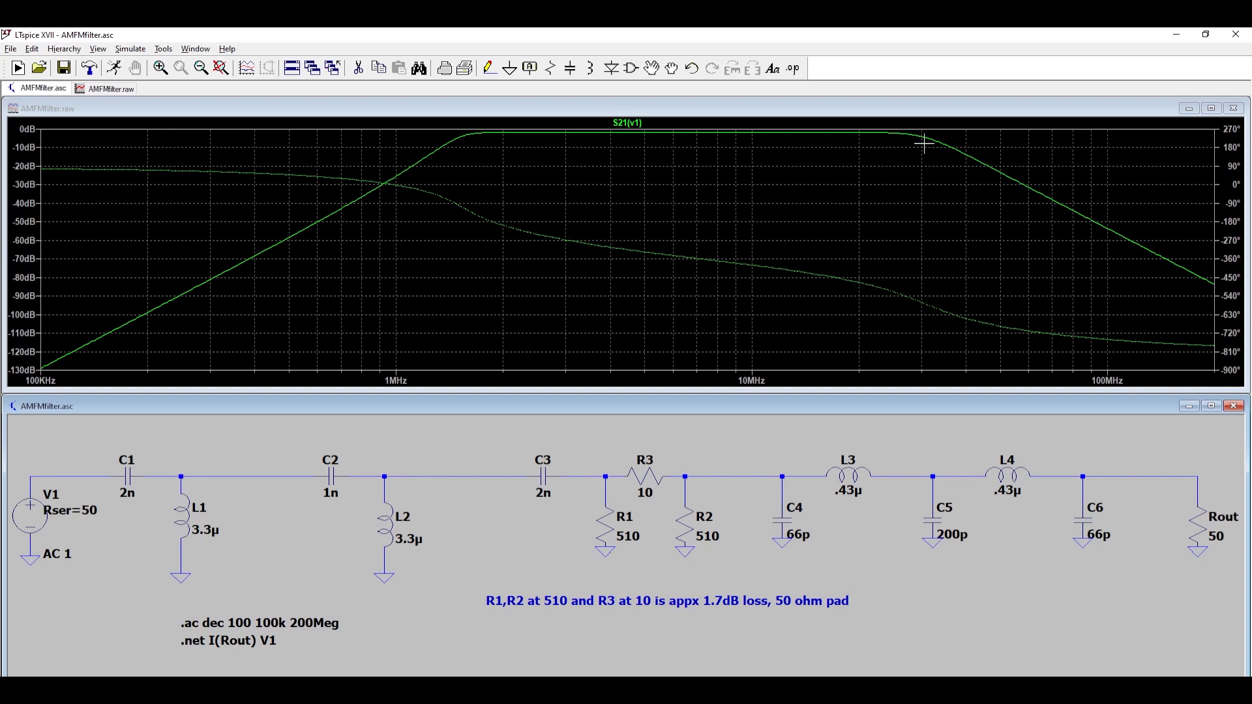
mouse_move(862, 153)
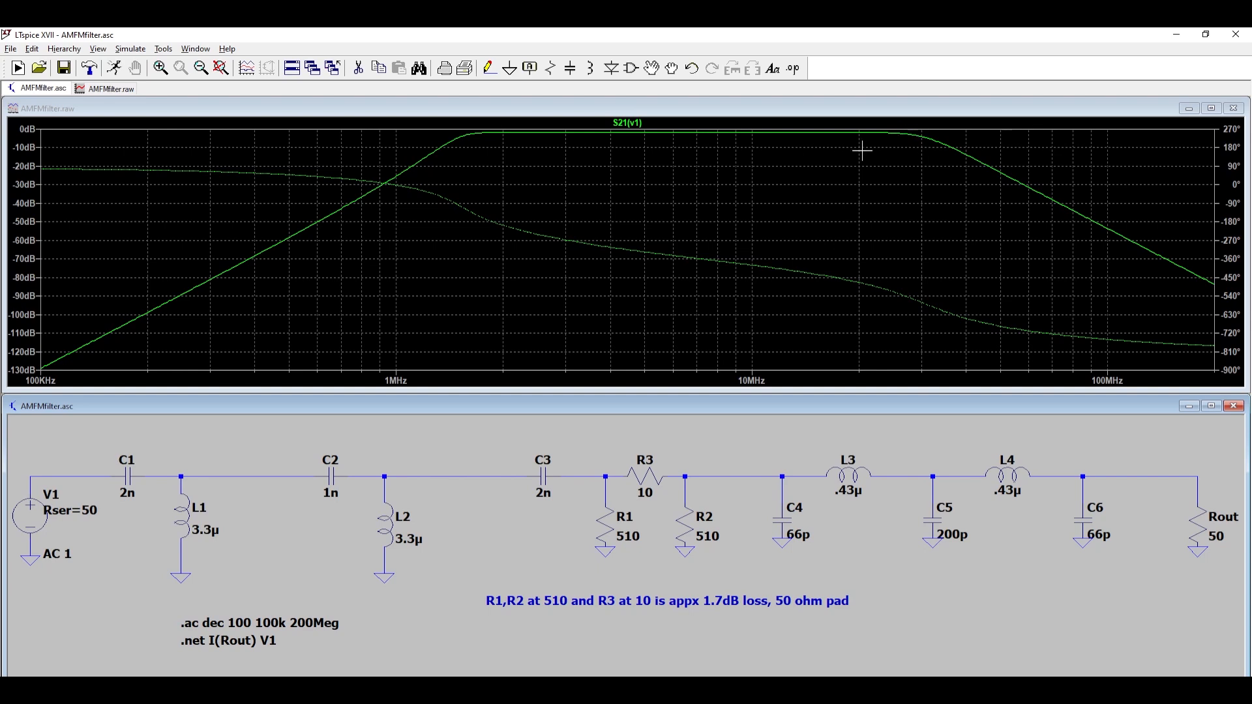
mouse_move(387, 184)
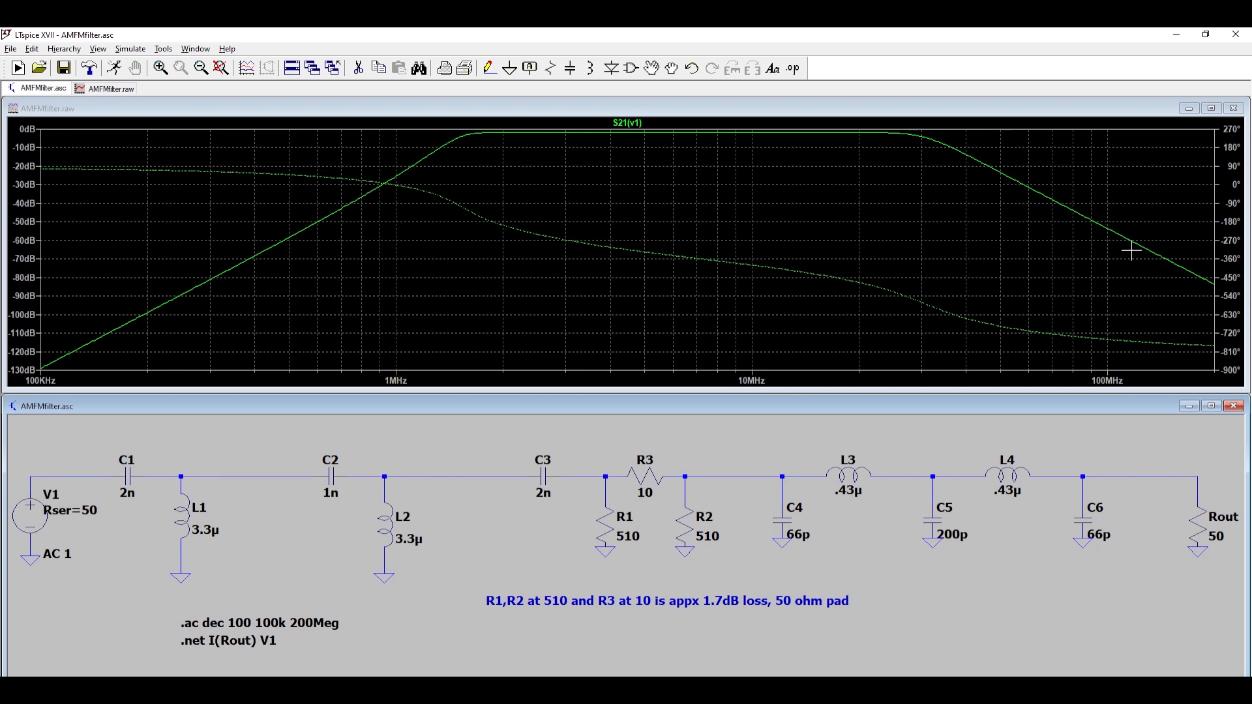
mouse_move(1114, 292)
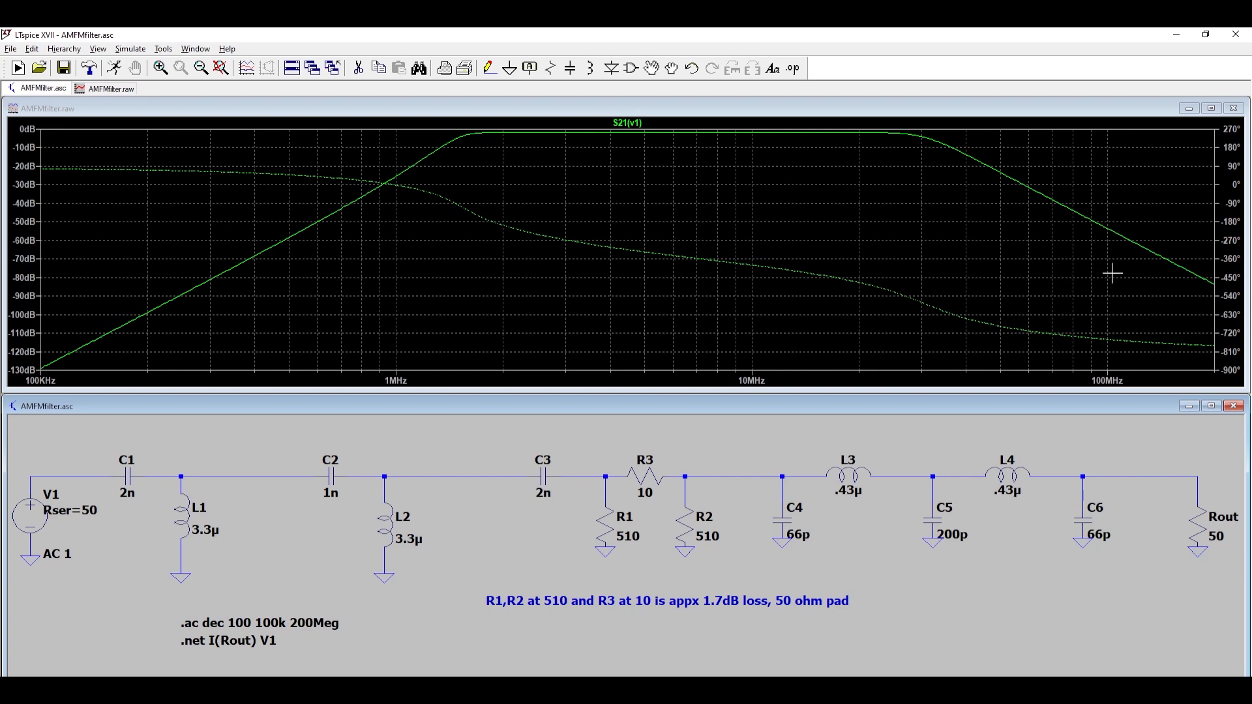
mouse_move(985, 251)
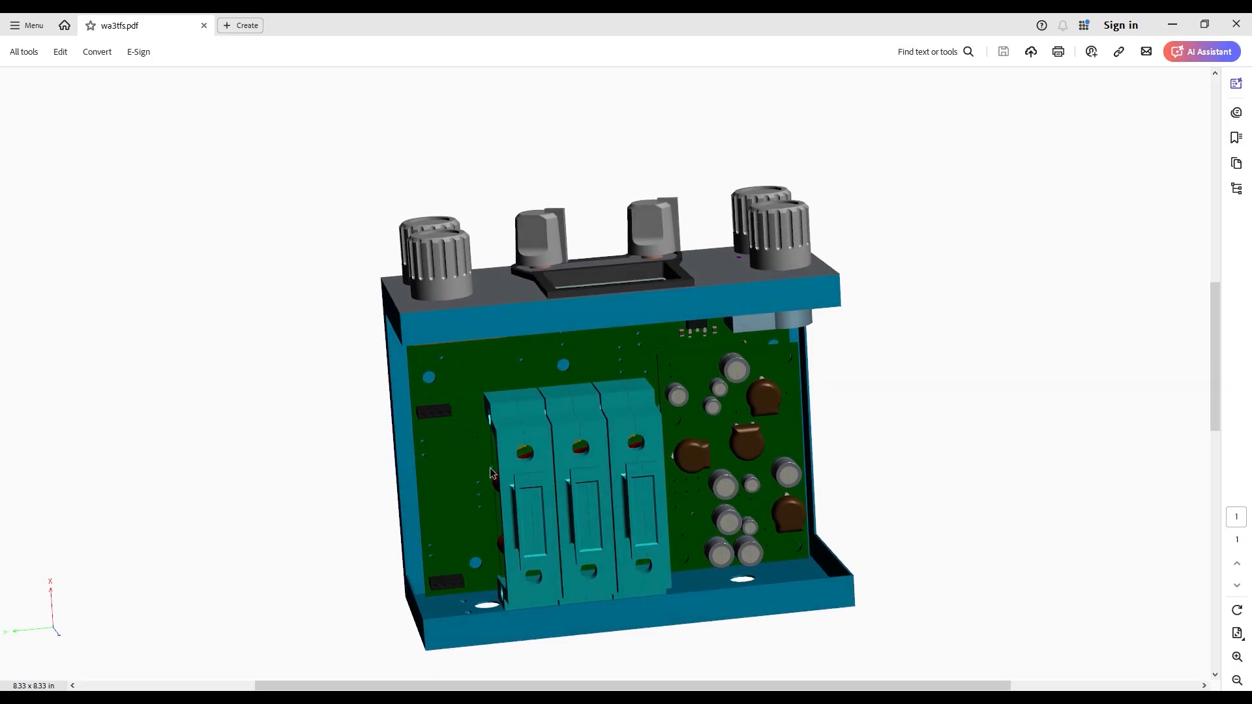
mouse_move(487, 605)
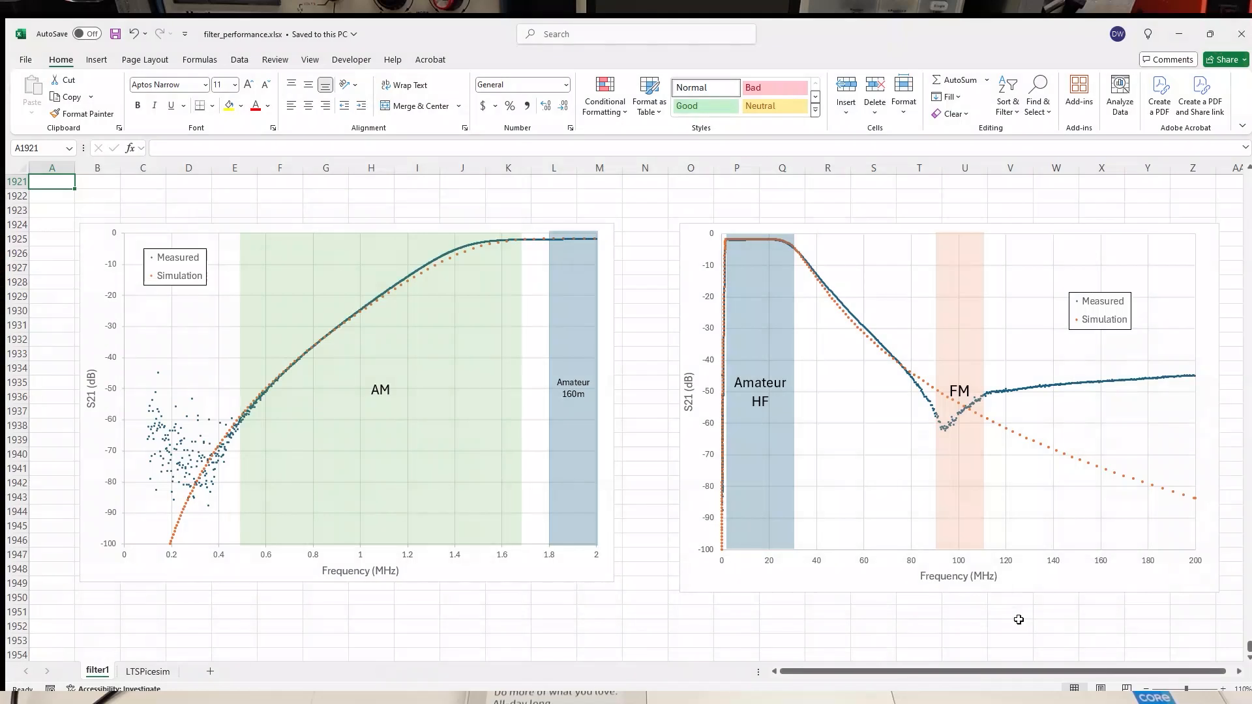
mouse_move(858, 615)
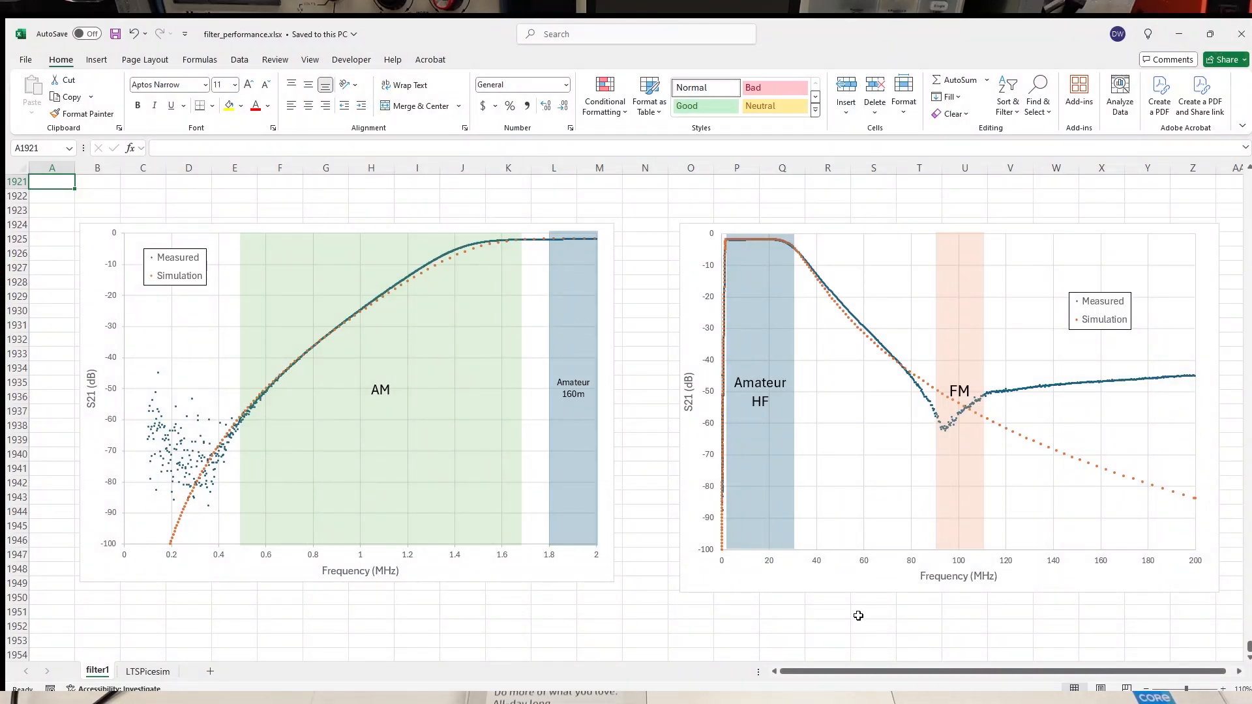
mouse_move(1121, 290)
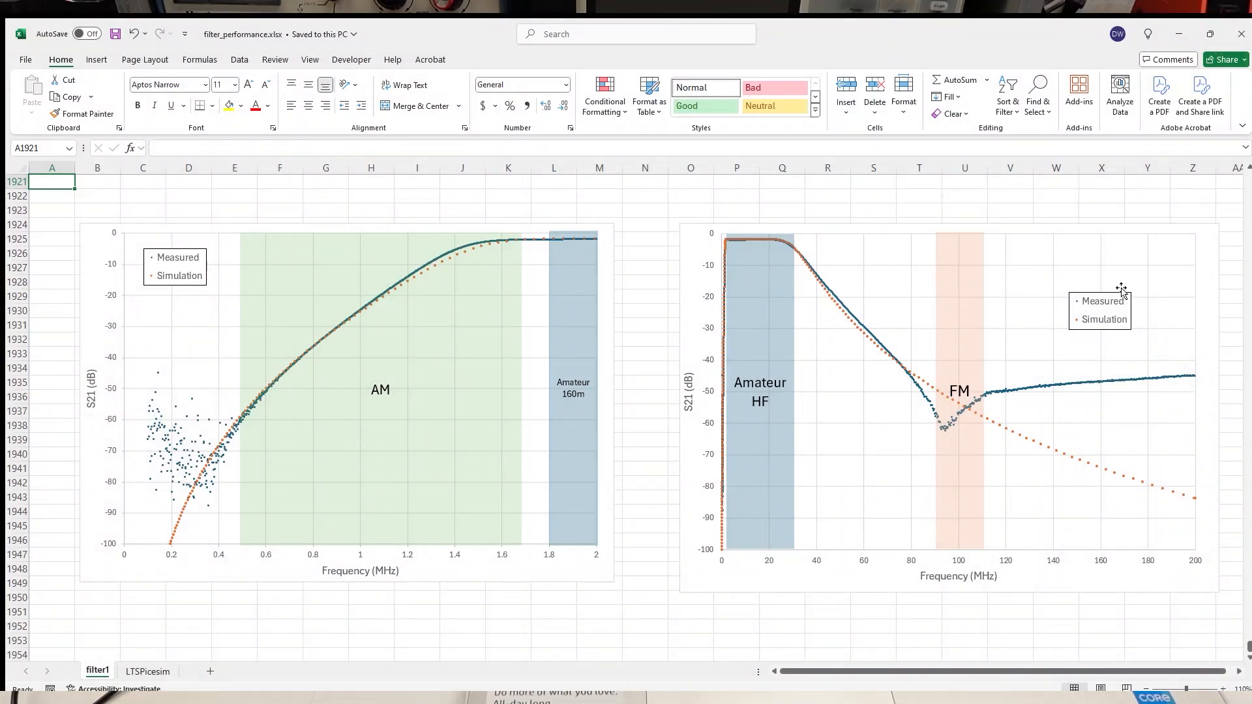
mouse_move(717, 562)
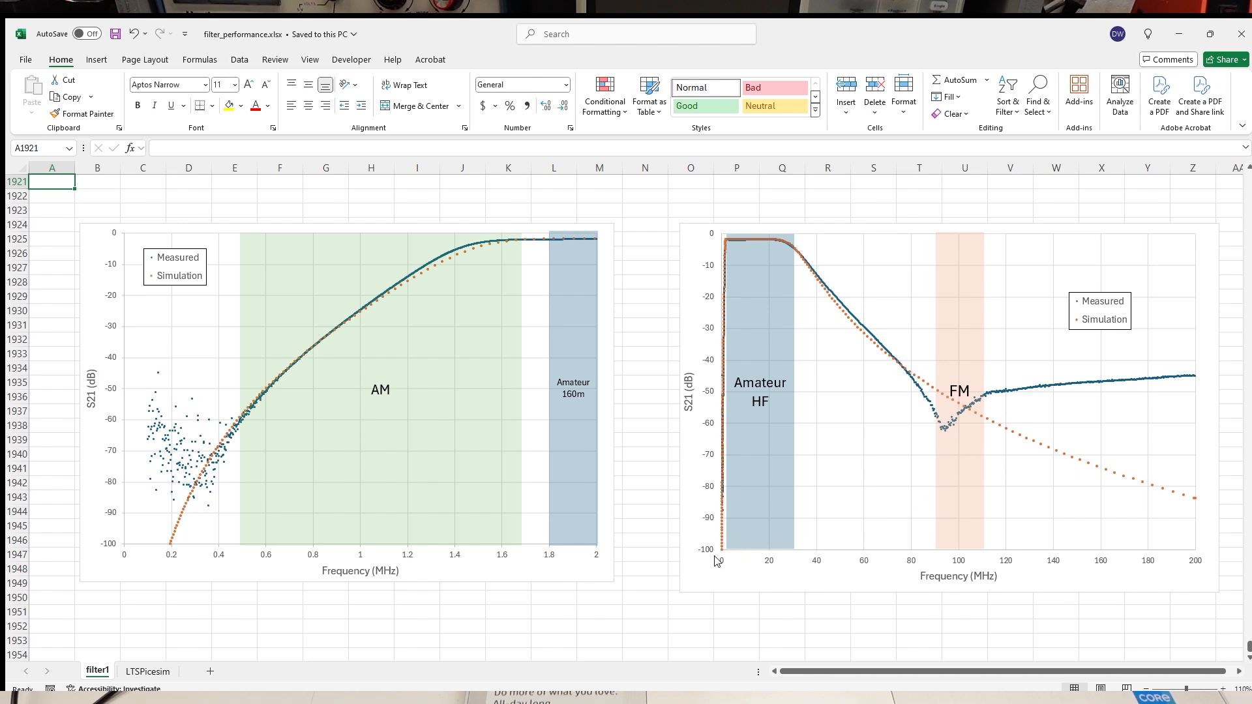
mouse_move(216, 573)
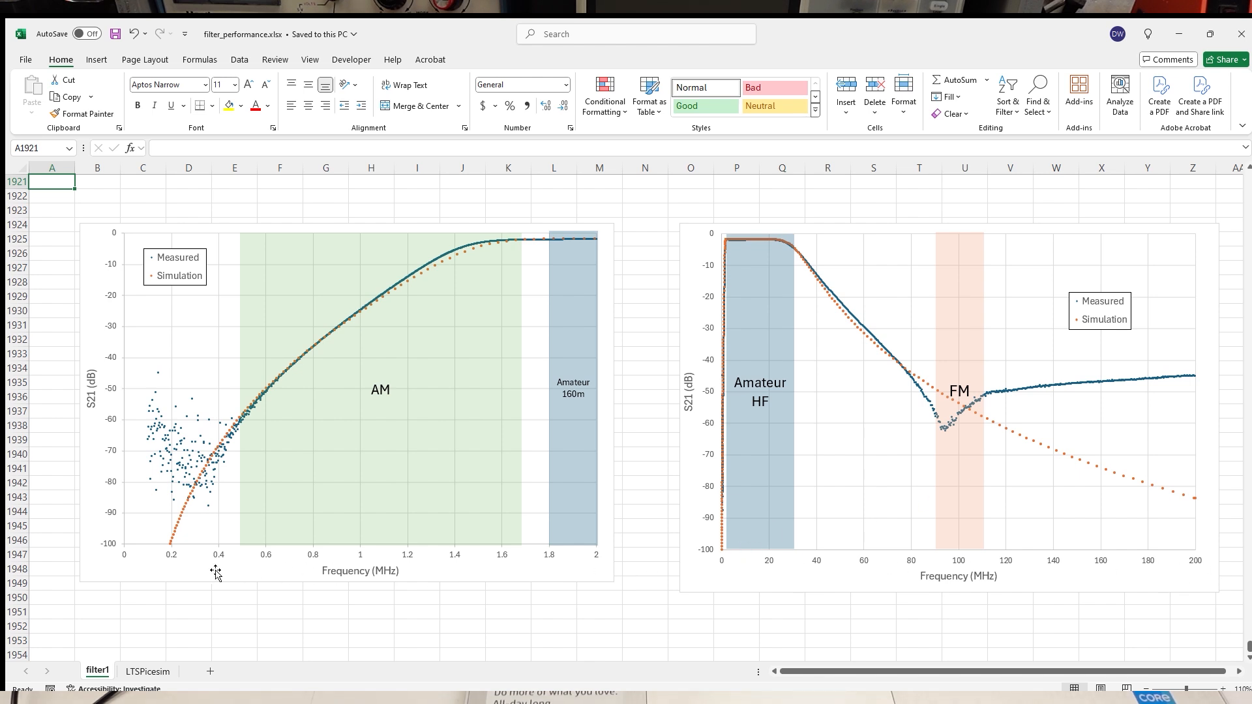
mouse_move(456, 544)
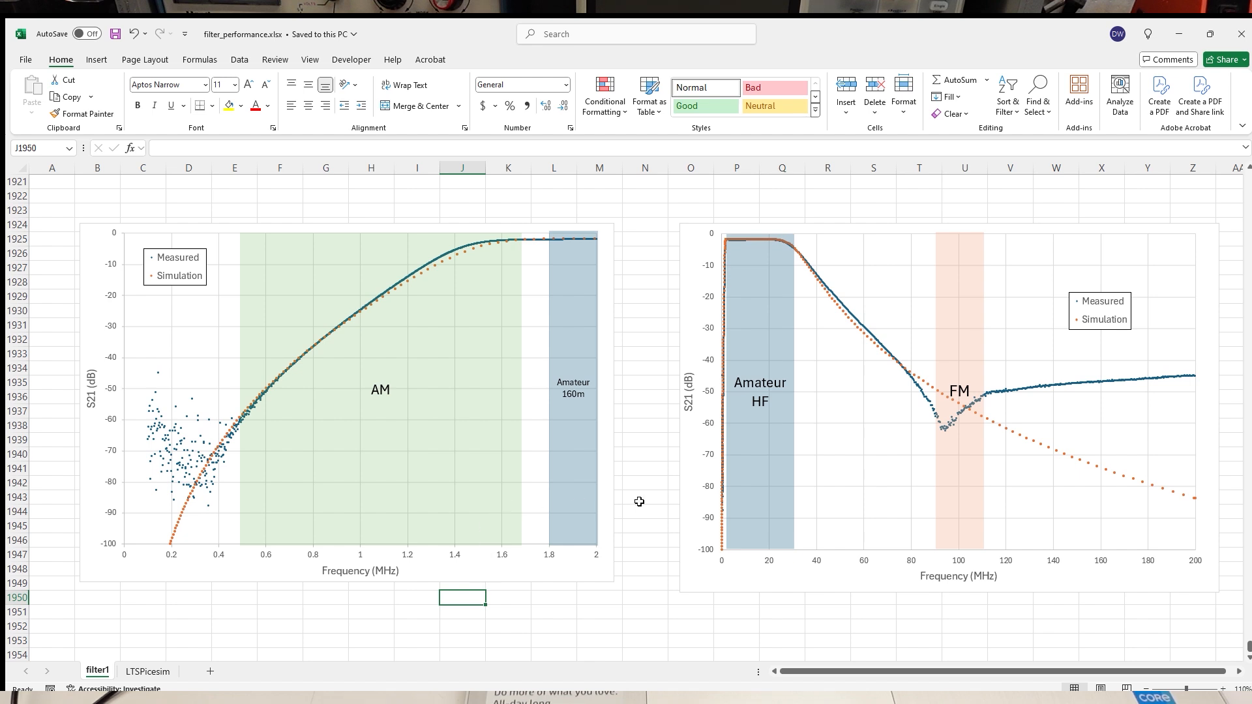
mouse_move(662, 261)
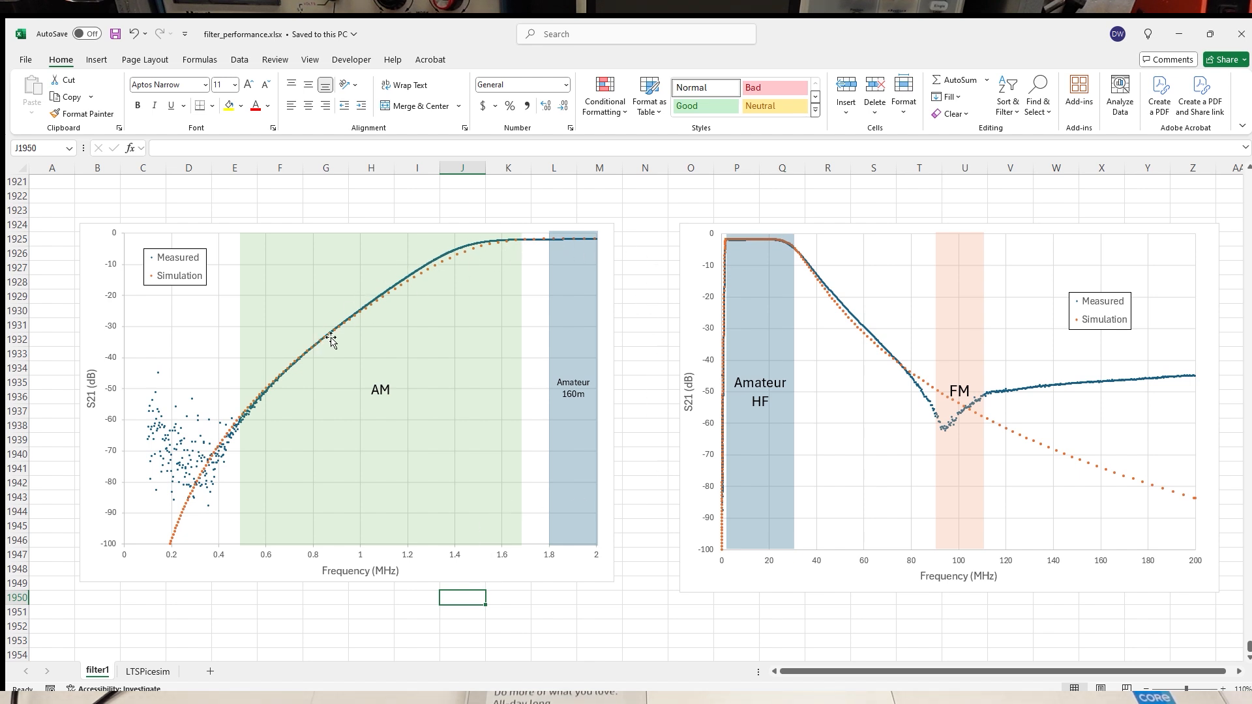
mouse_move(796, 254)
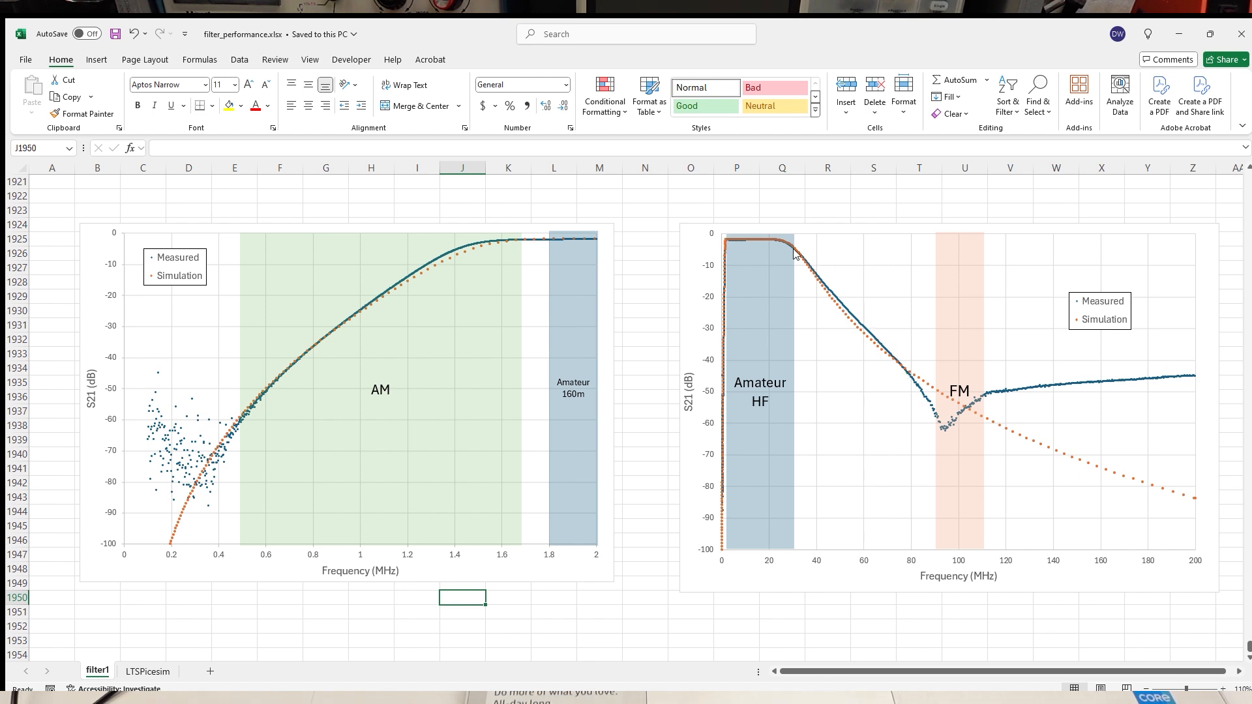
mouse_move(852, 493)
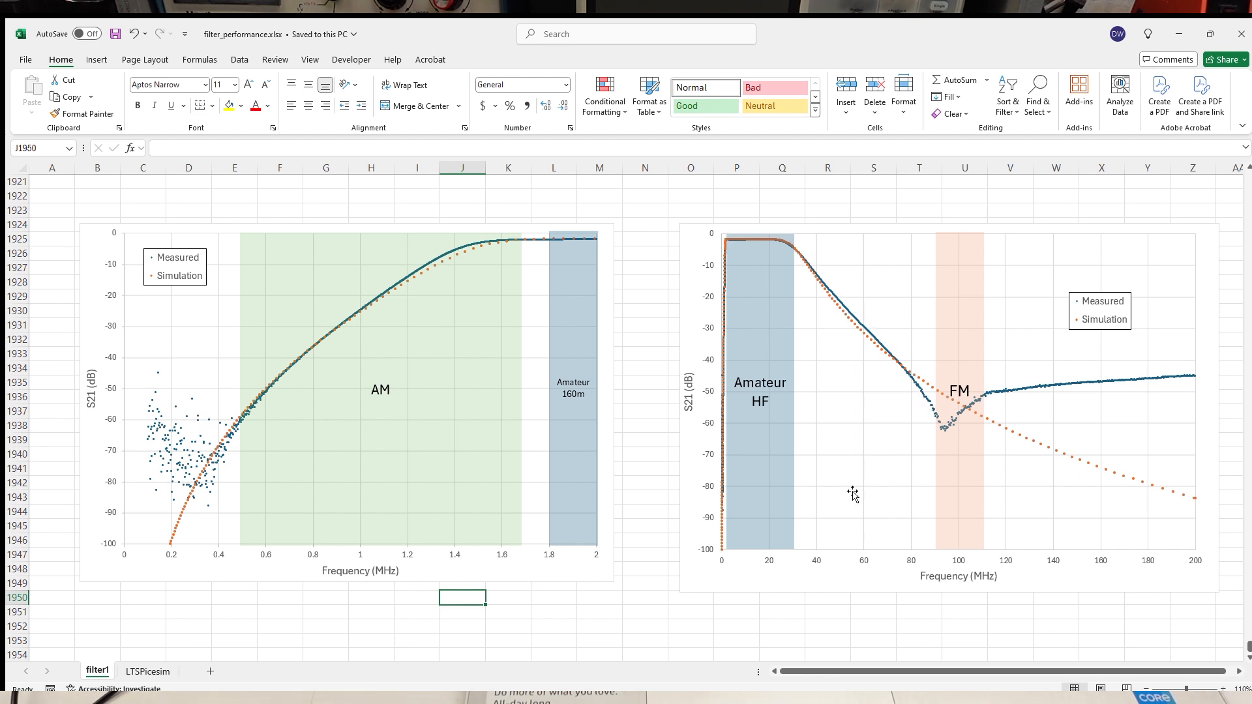
mouse_move(886, 609)
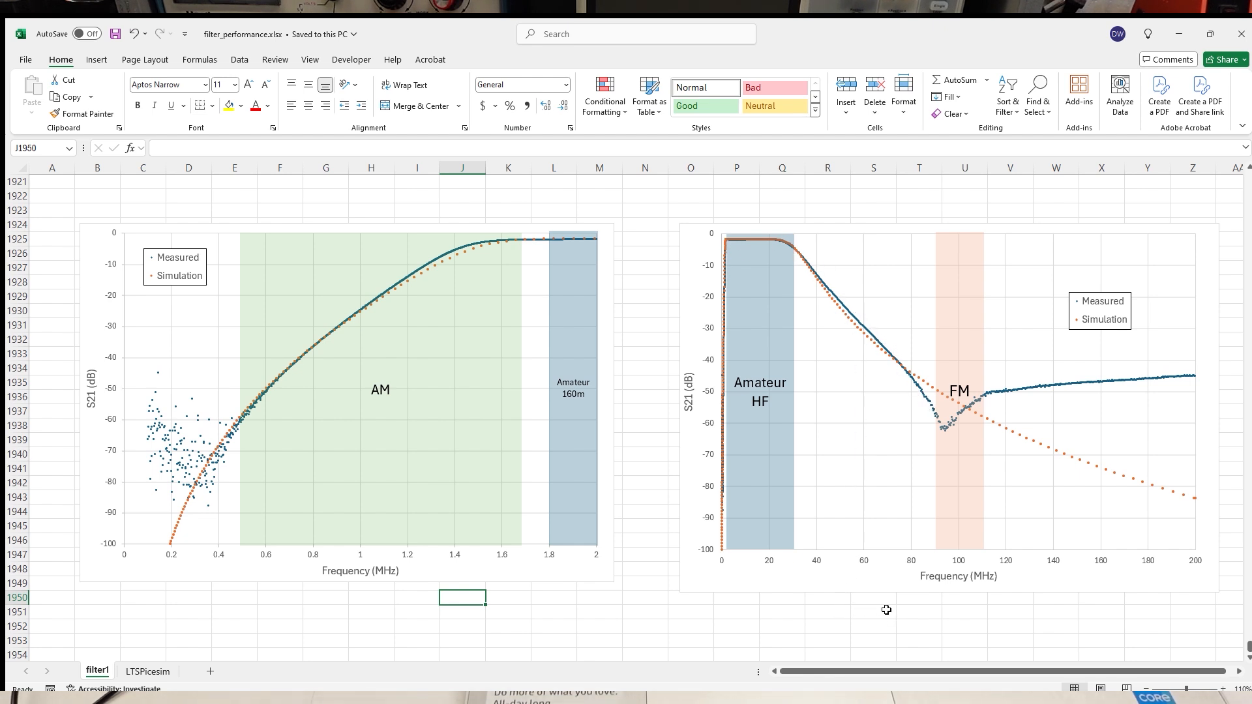
mouse_move(999, 566)
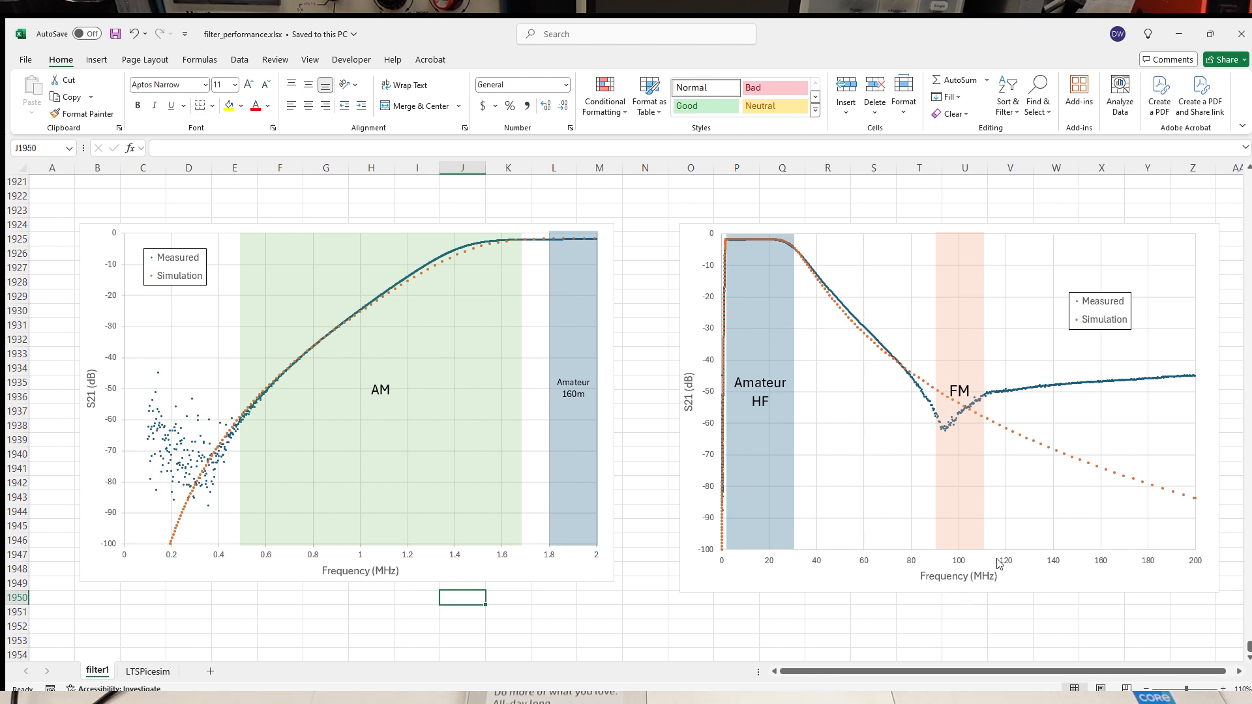
mouse_move(949, 437)
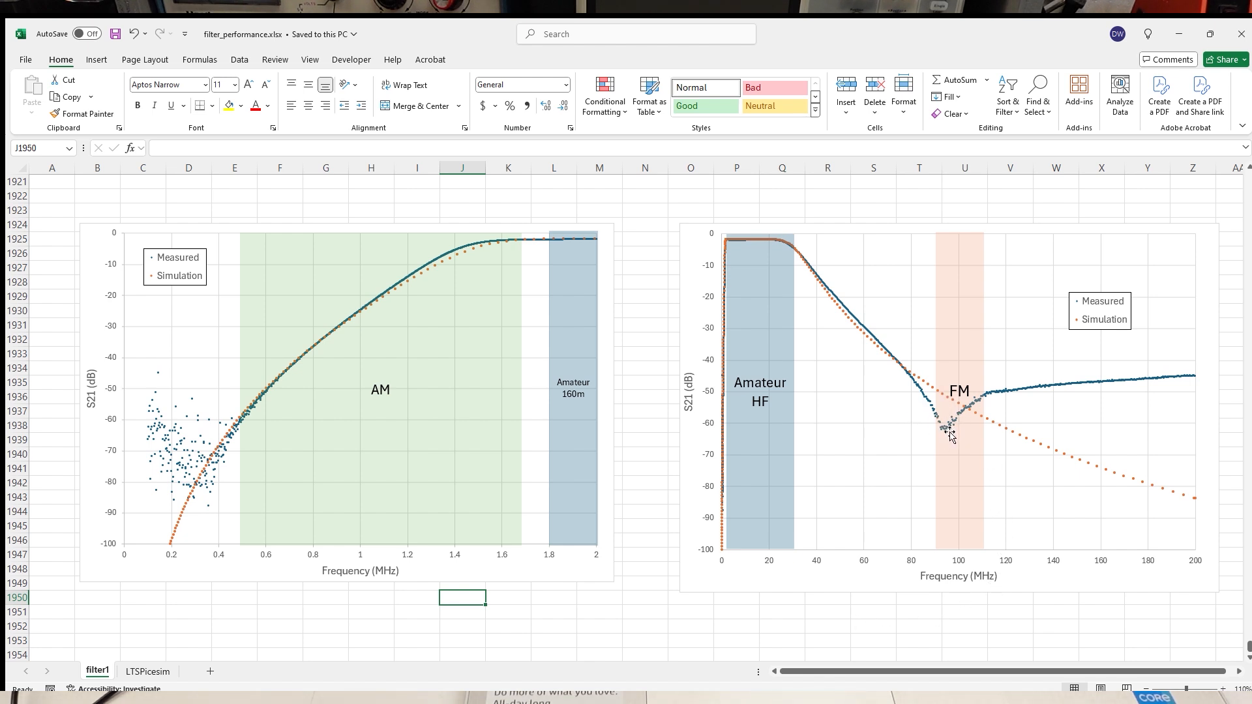
mouse_move(1016, 393)
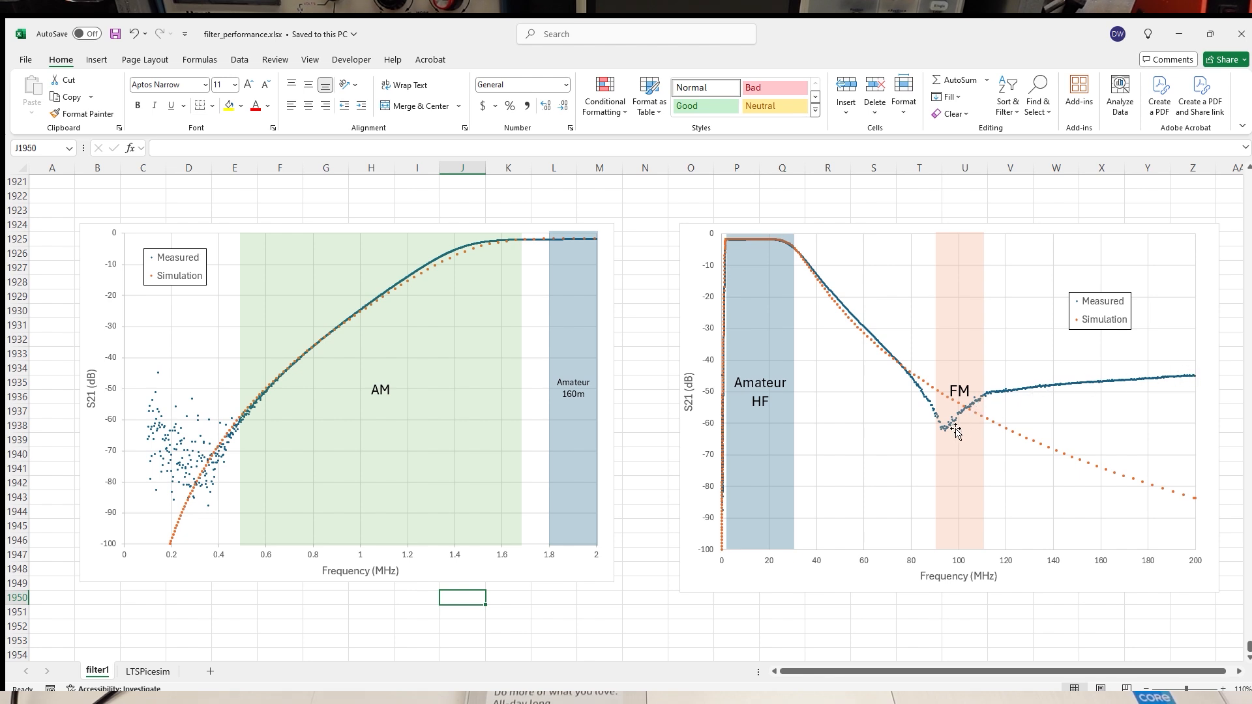
mouse_move(974, 419)
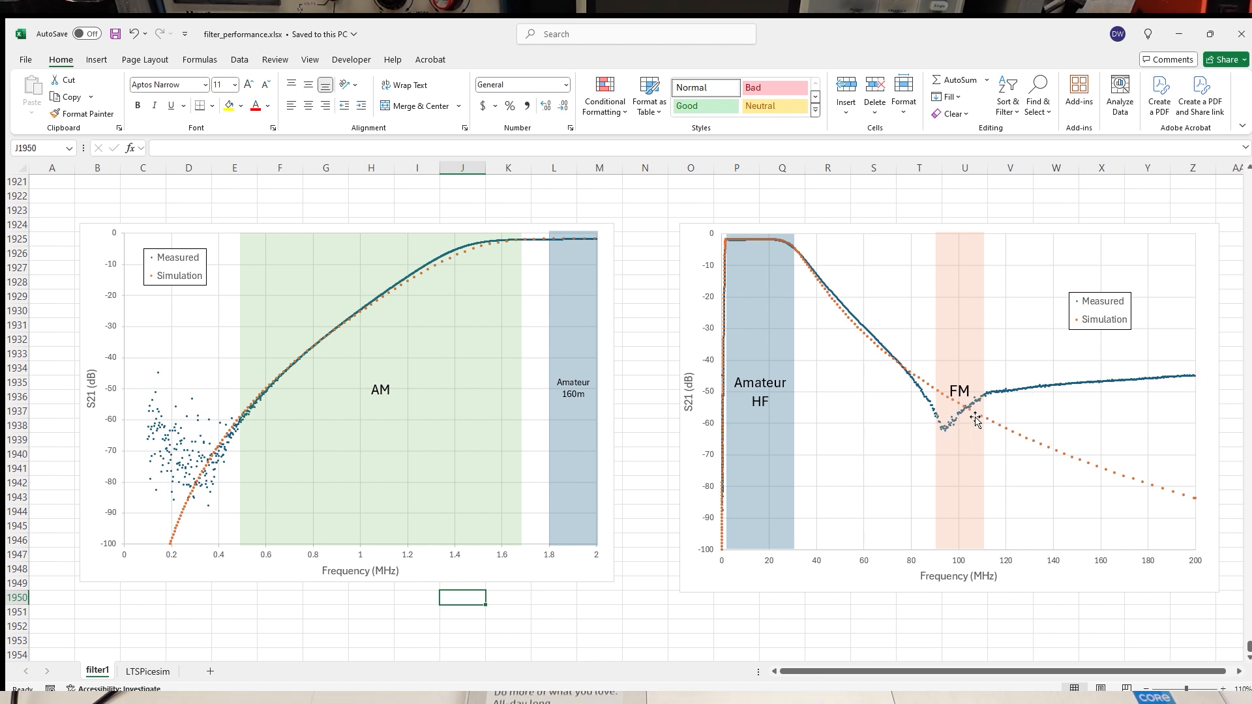
mouse_move(1015, 455)
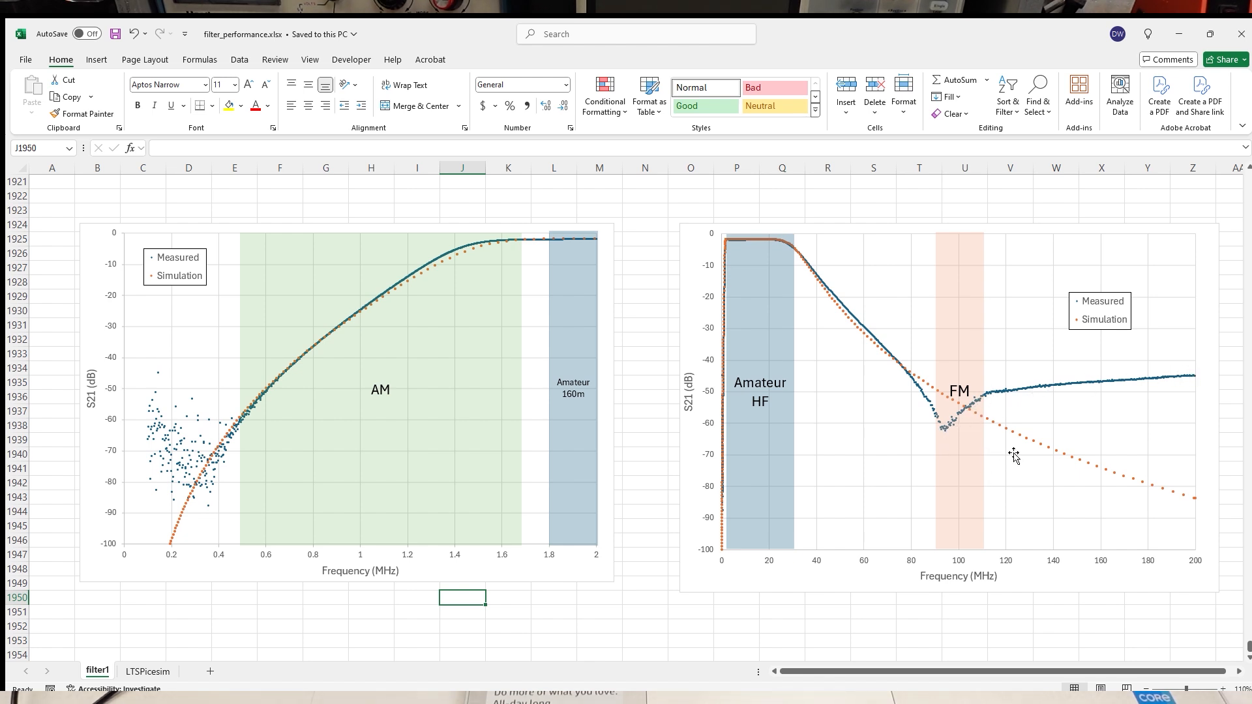
mouse_move(978, 420)
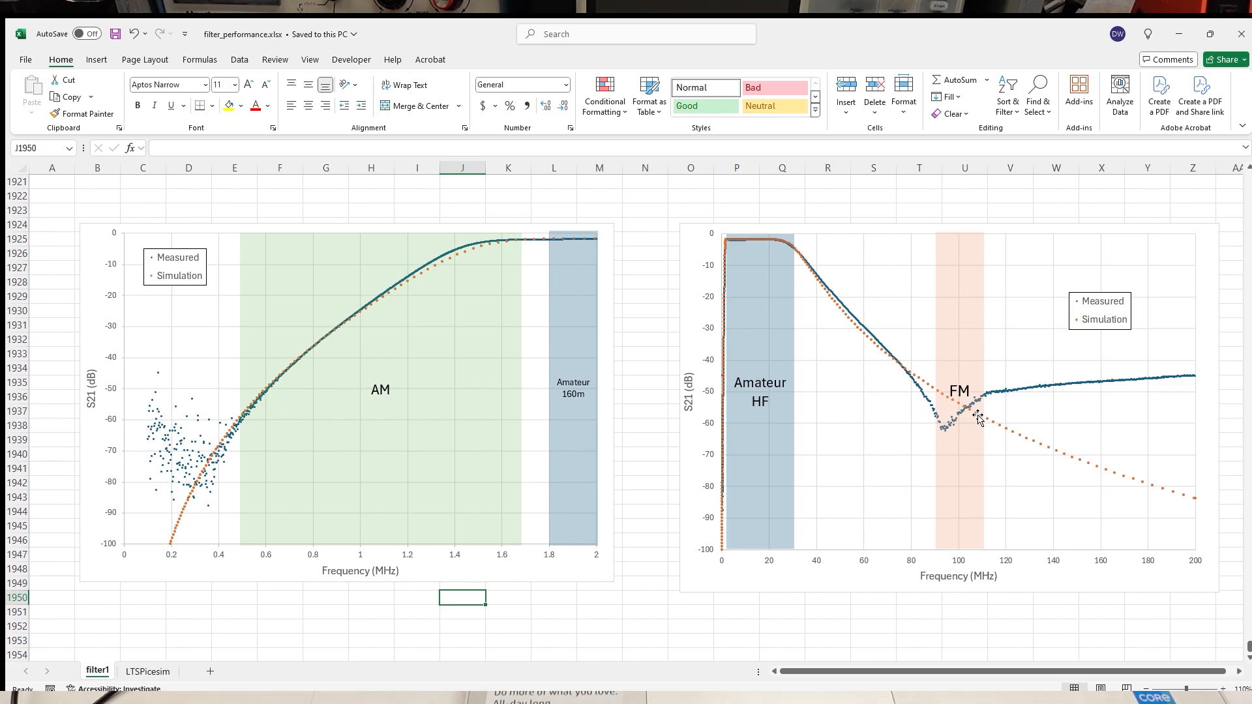